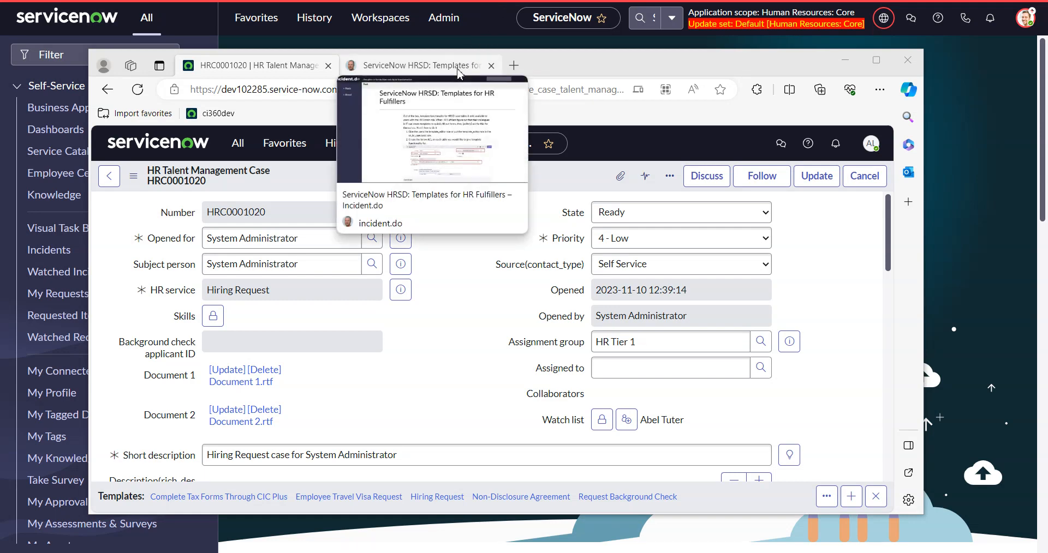
Show the incident.do blog post 'ServiceNow HRSD: Templates for HR Fulfillers'.
left_click(415, 64)
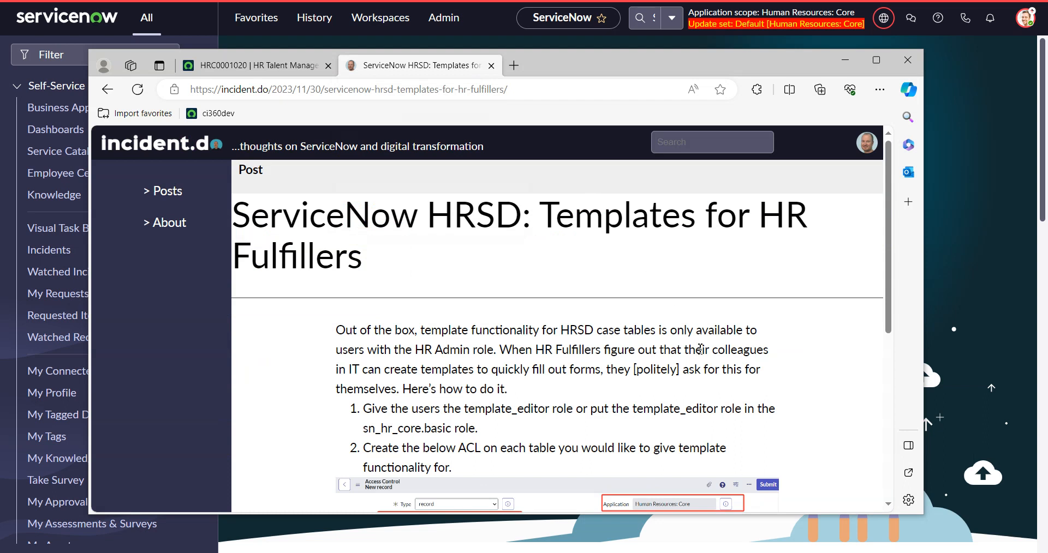
mouse_move(422, 267)
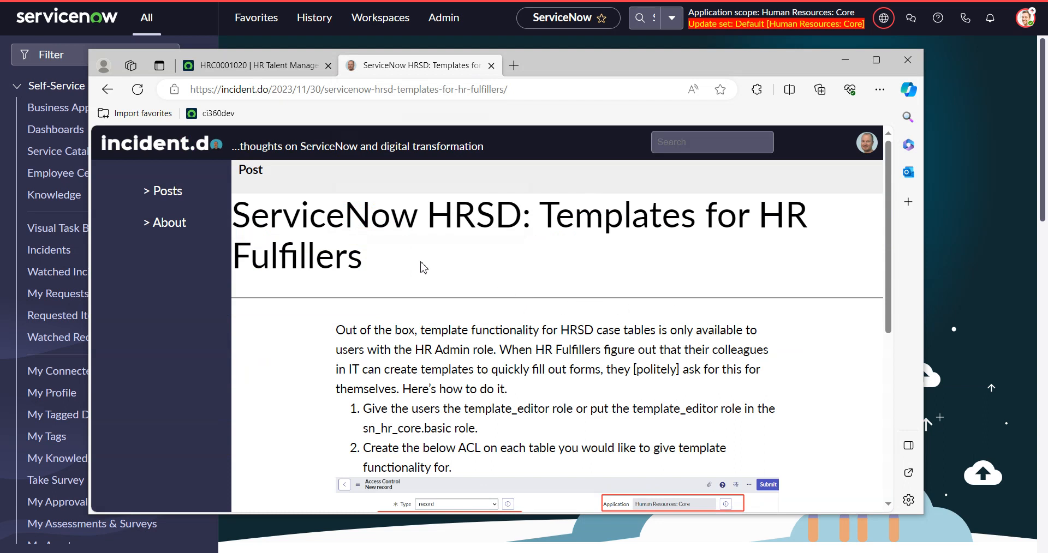
mouse_move(337, 224)
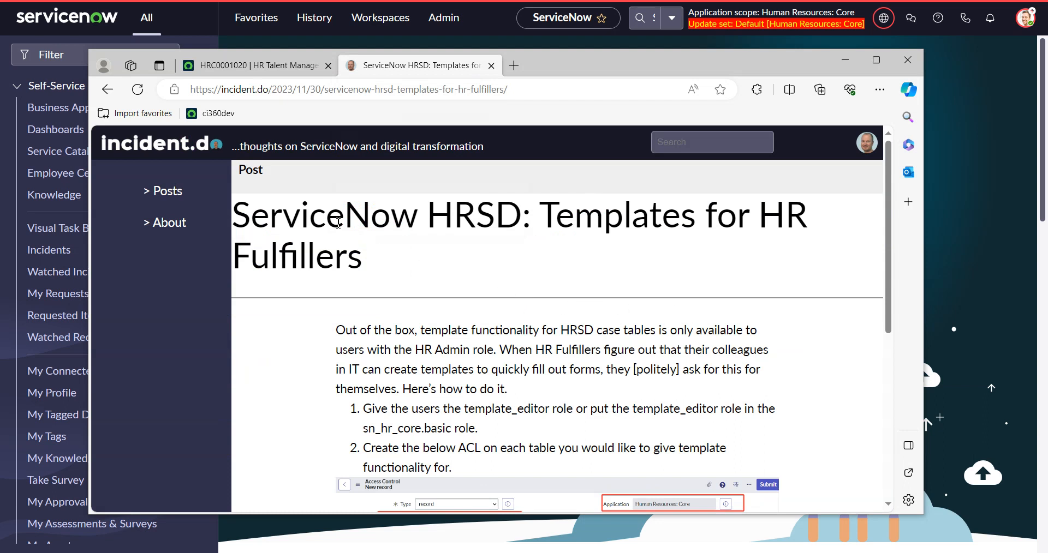
mouse_move(465, 234)
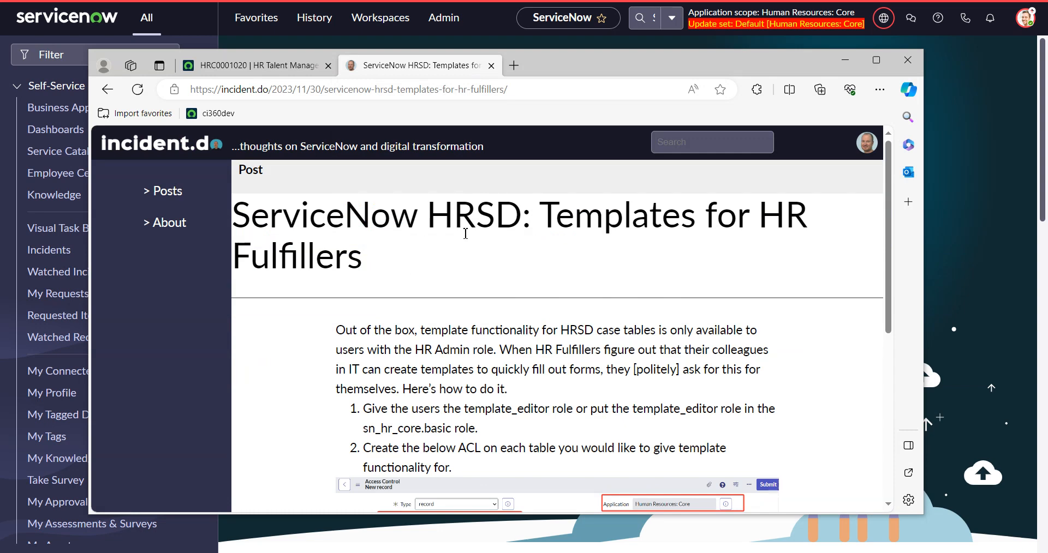
mouse_move(625, 186)
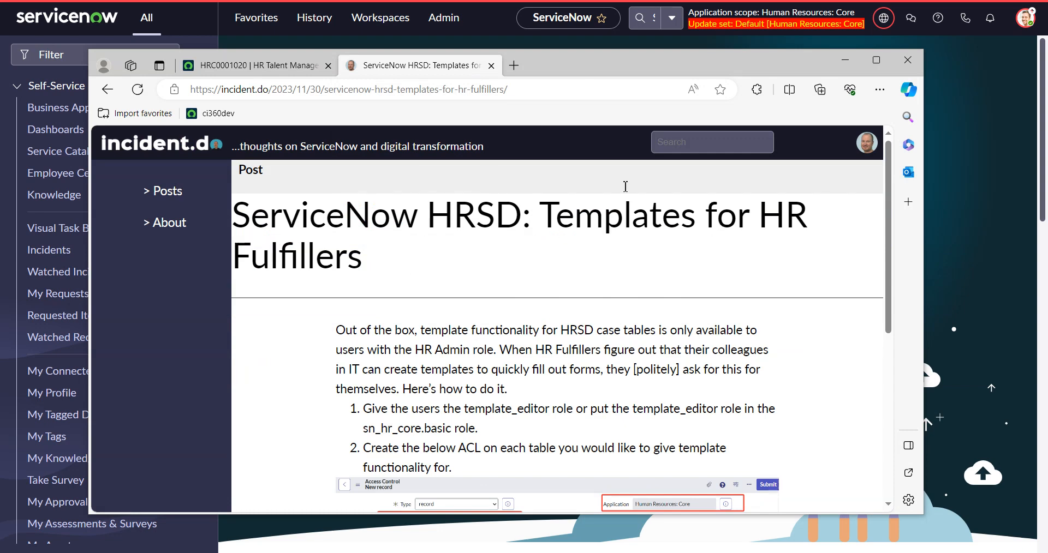
Return to case HRC0001020, review its Templates bar and try the + new-template button.
left_click(258, 64)
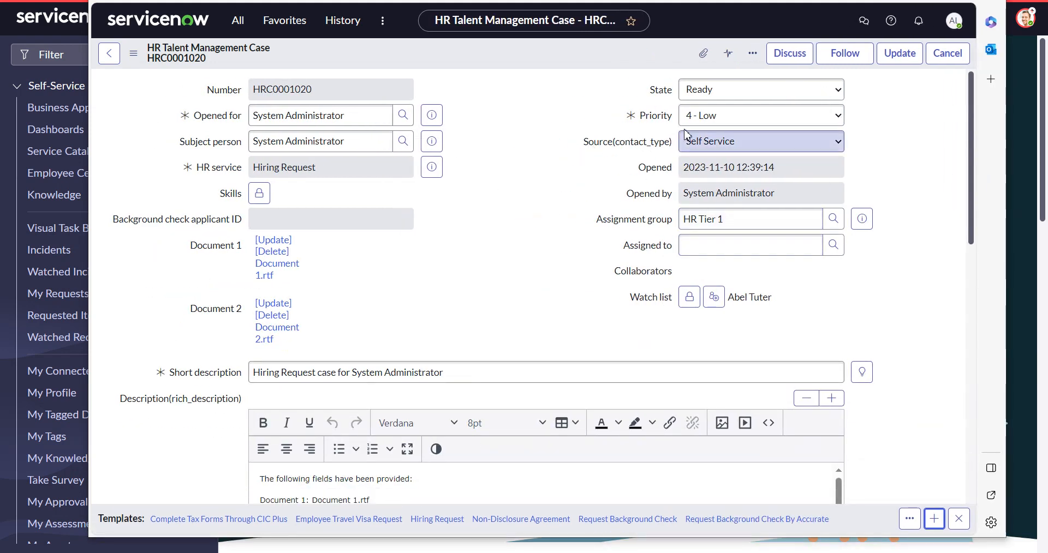
mouse_move(954, 20)
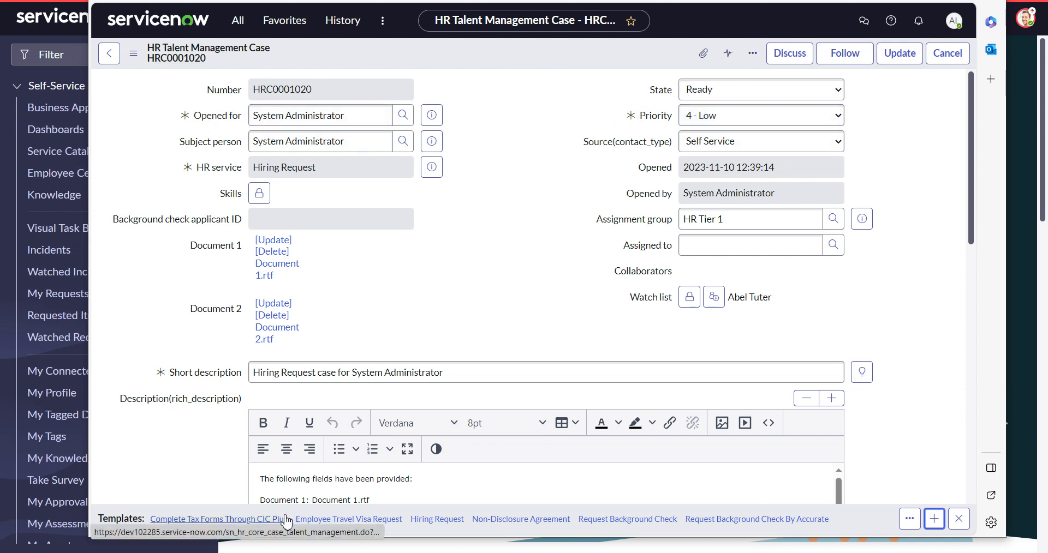
mouse_move(292, 519)
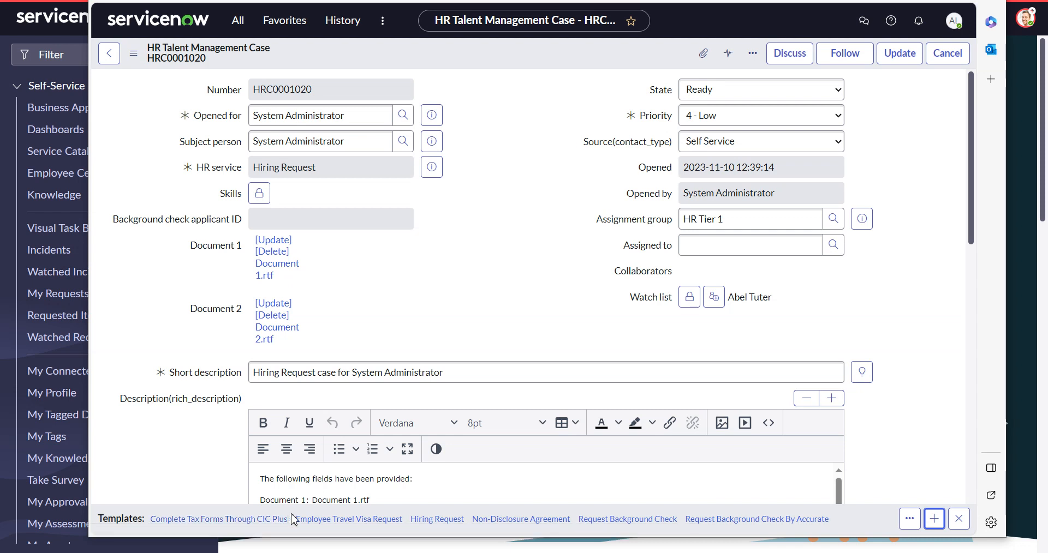
mouse_move(933, 518)
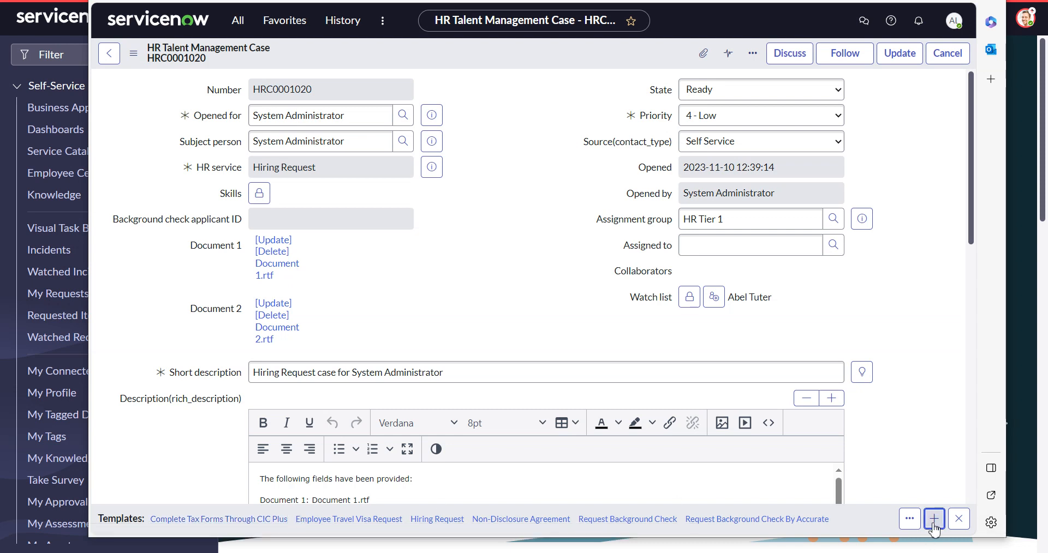
left_click(933, 520)
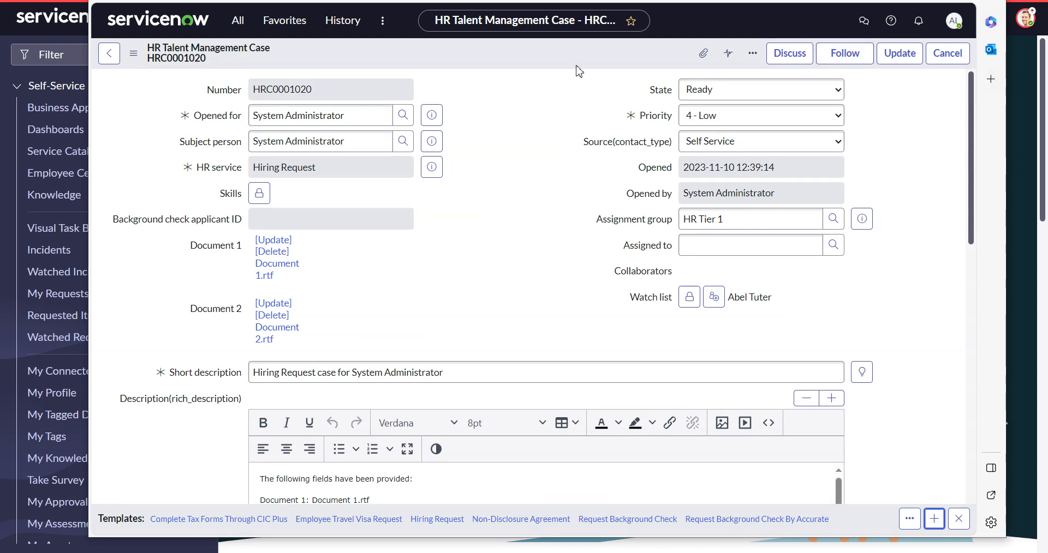
mouse_move(757, 519)
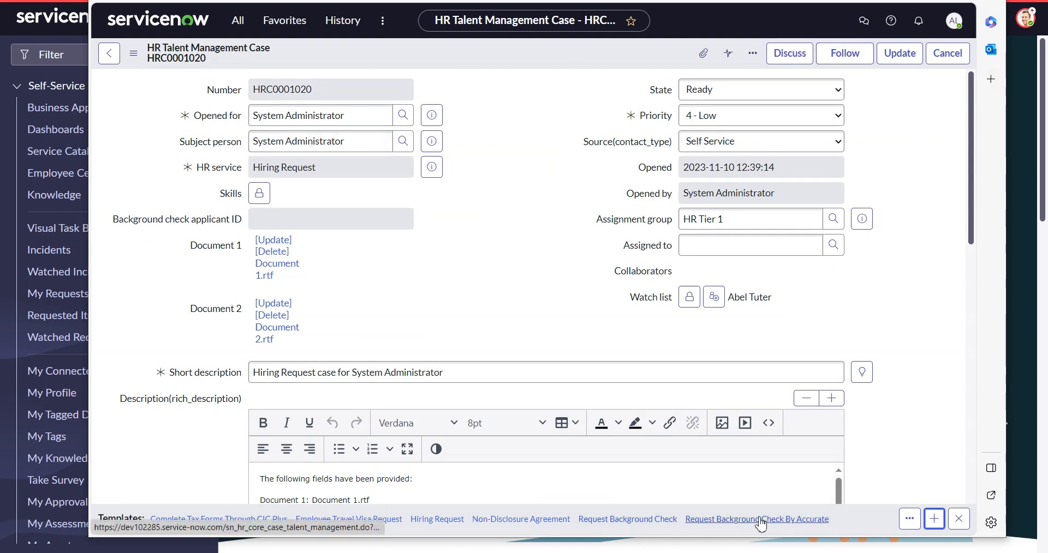
mouse_move(552, 467)
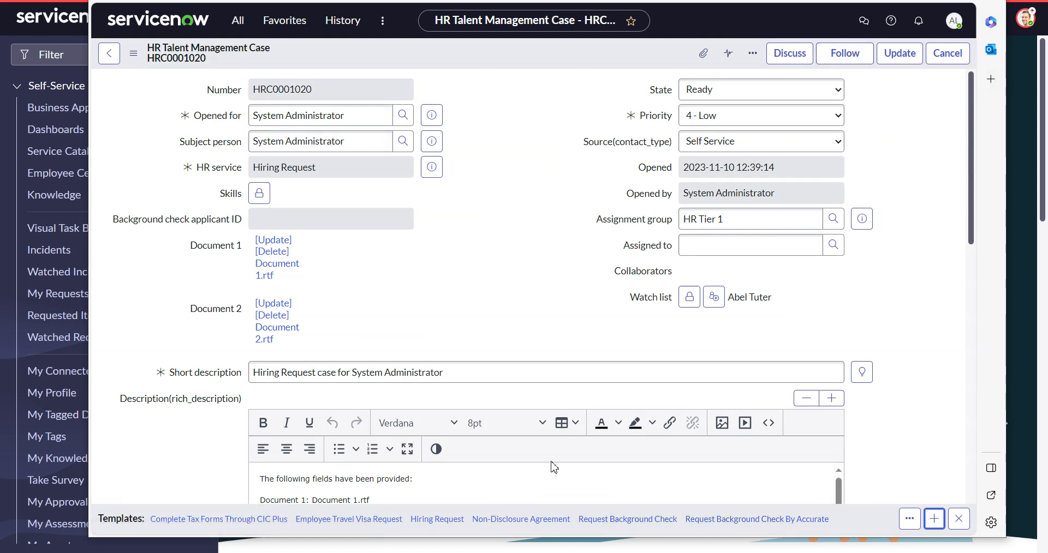
mouse_move(591, 404)
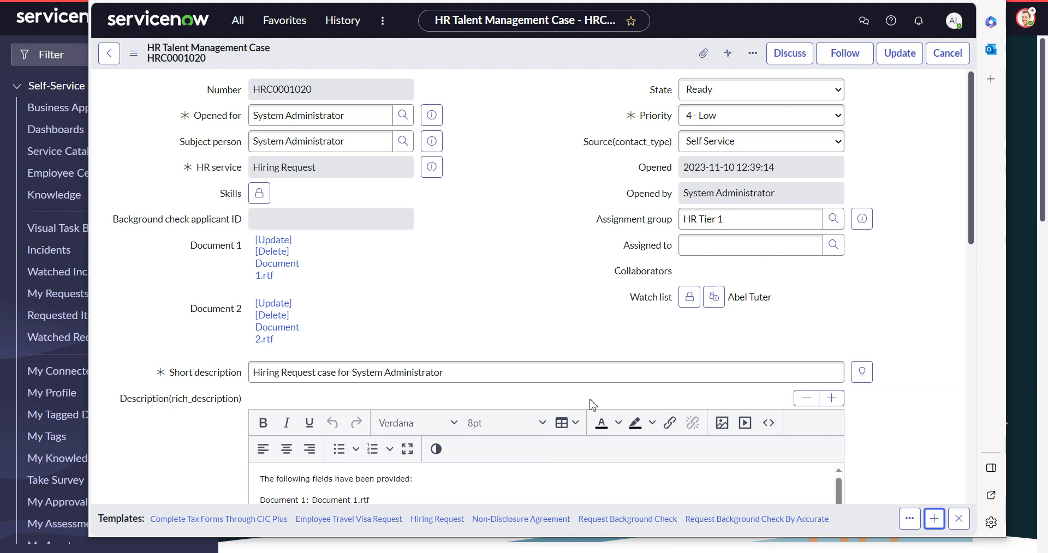
mouse_move(551, 278)
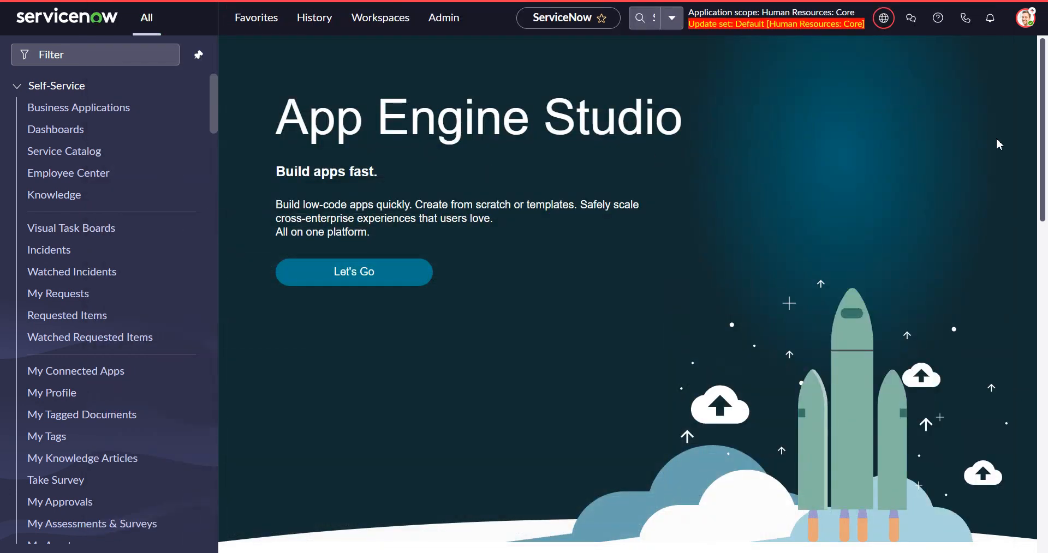
mouse_move(1022, 97)
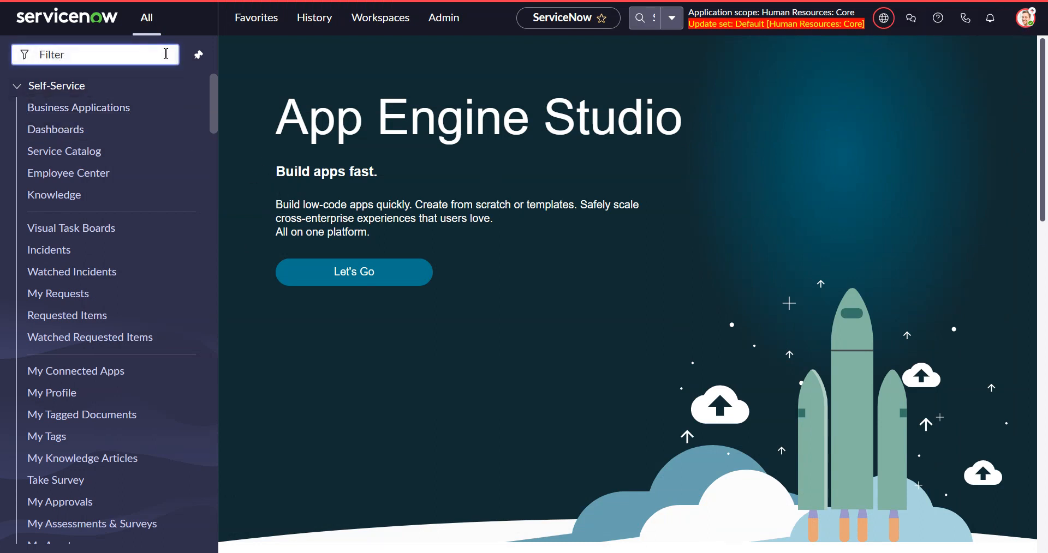
mouse_move(244, 79)
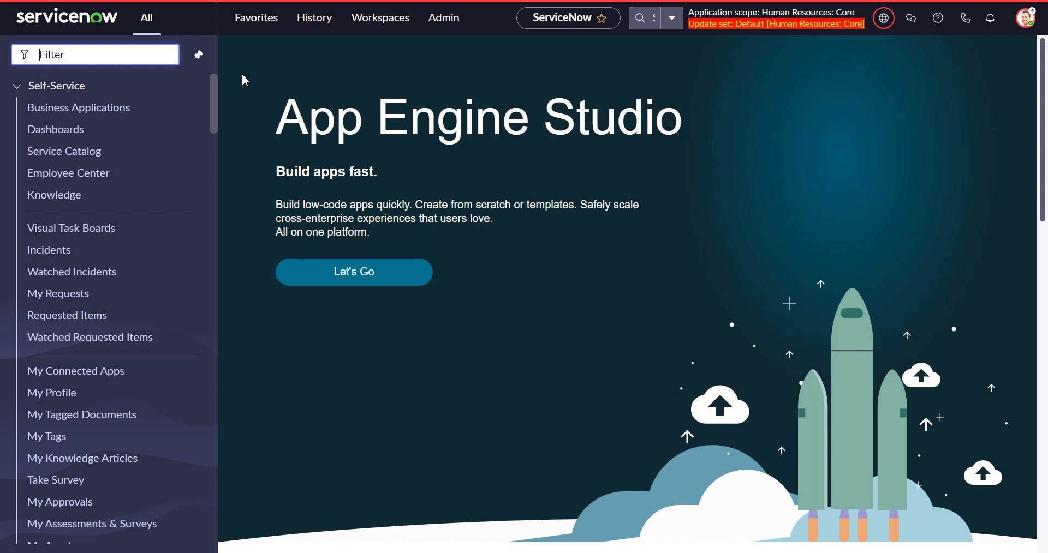
Filter the navigator by 'role' to list modules such as Roles and Role Attributes.
type("role")
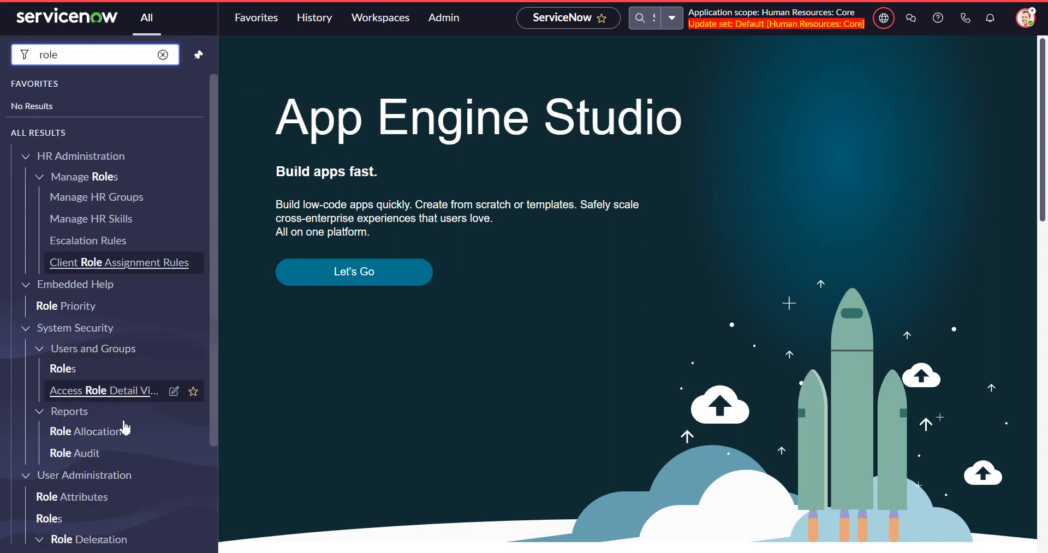
From System Security > Roles, search the Name column for 'sn' and open sn_hr_core.basic.
left_click(62, 368)
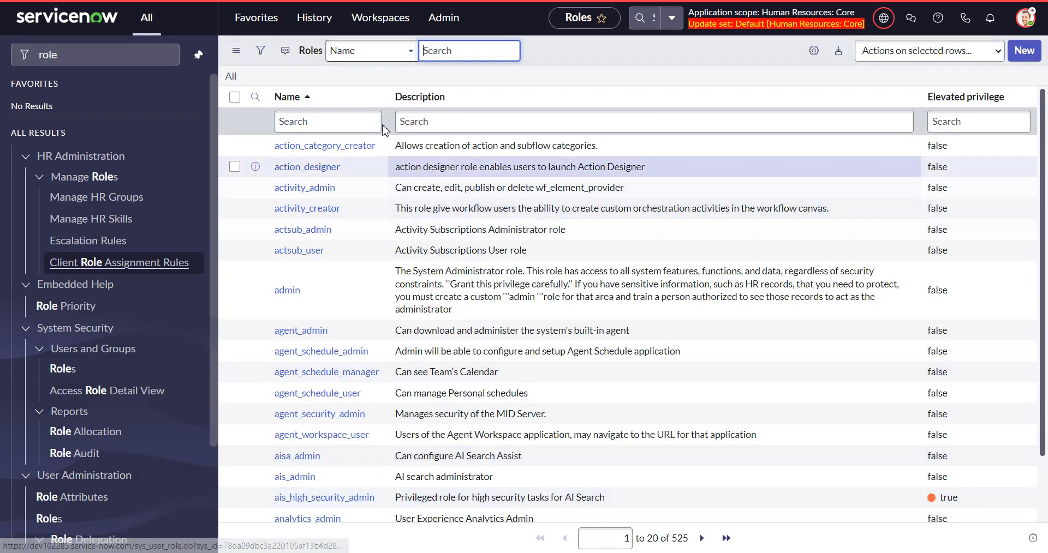
type("sn_hr_core.basic")
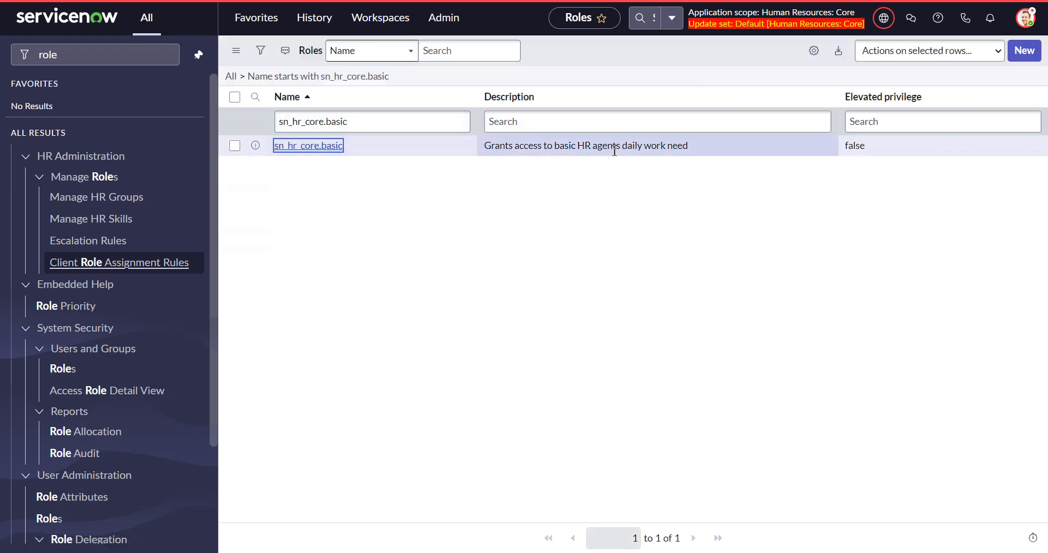
left_click(308, 145)
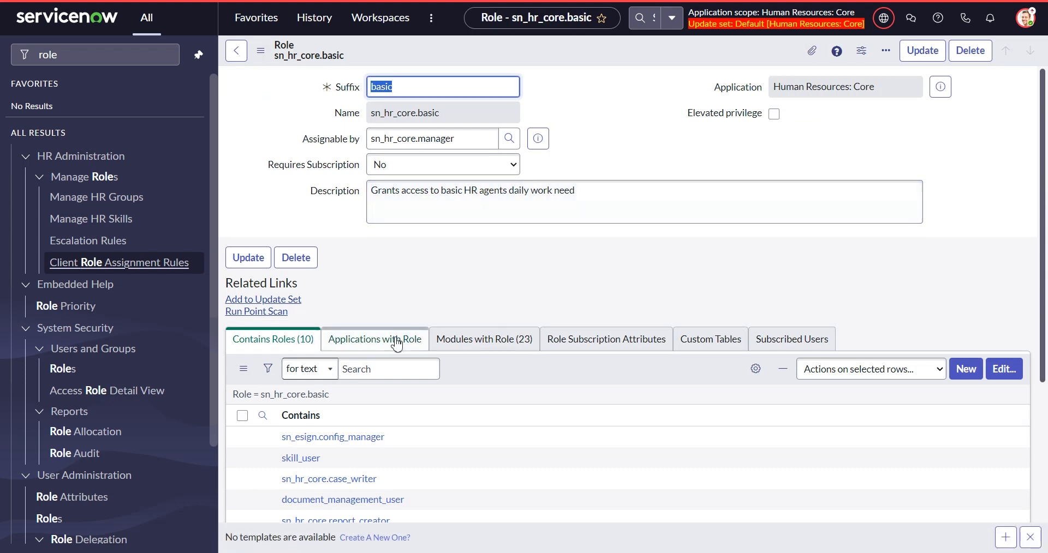
scroll("down", 3)
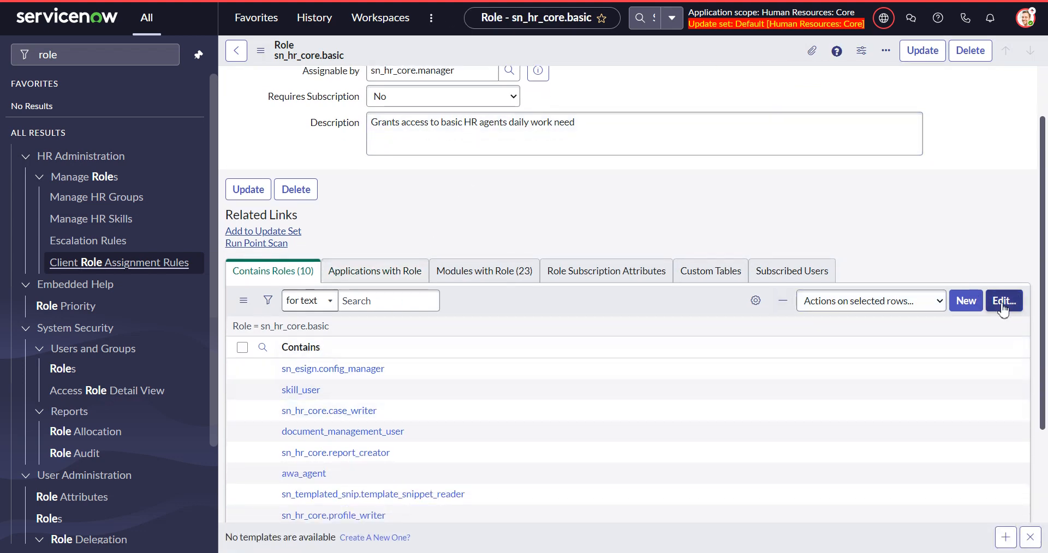
Look over the Contains Roles editor for sn_hr_core.basic and cancel without changes.
left_click(1002, 300)
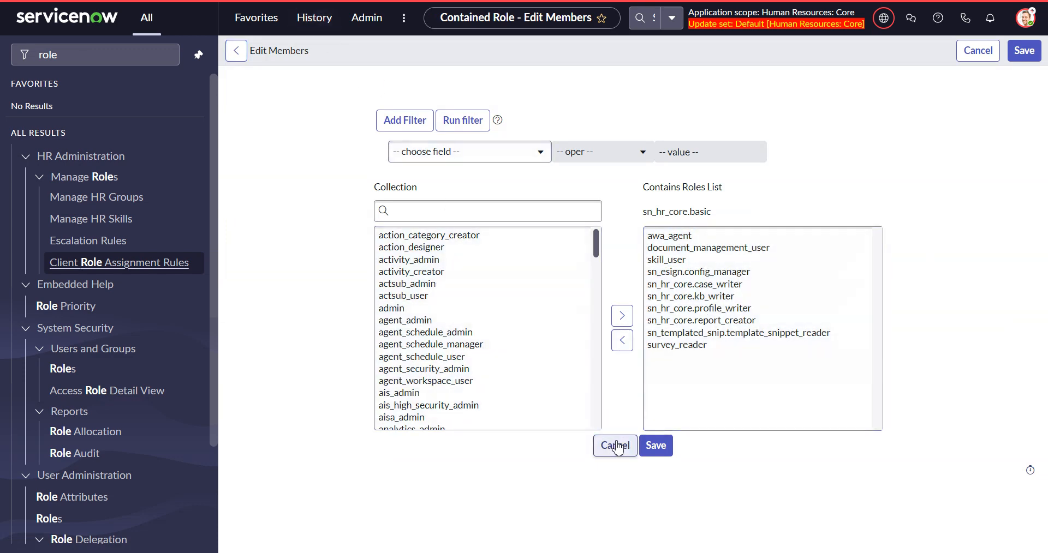
left_click(614, 445)
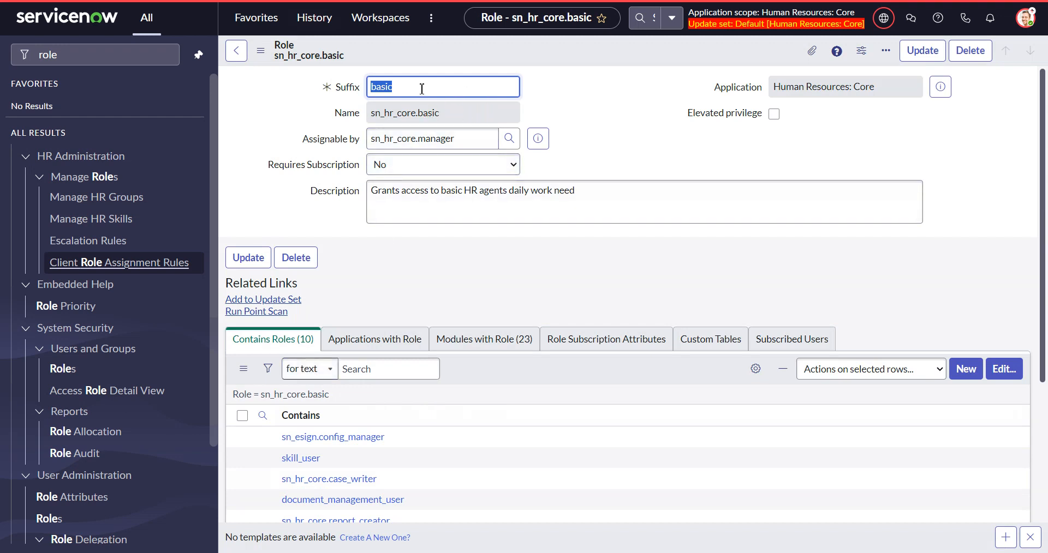
scroll("down", 3)
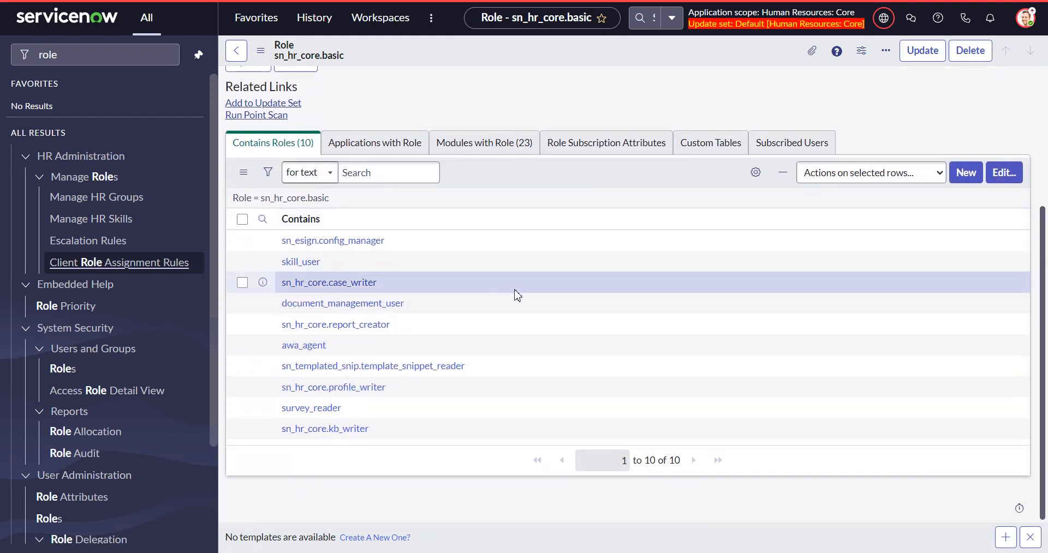
mouse_move(989, 218)
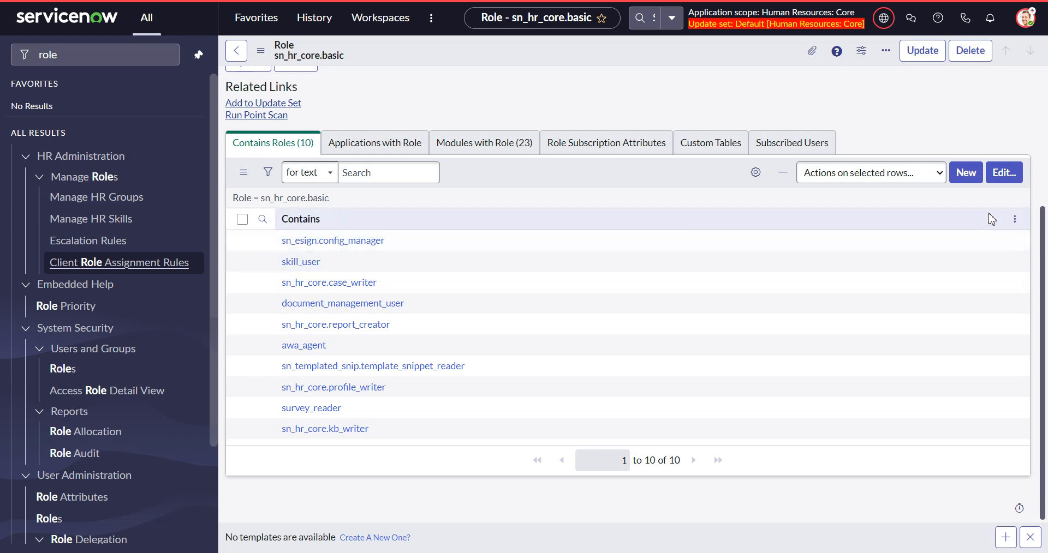
Add template_editor to the Contains Roles of sn_hr_core.basic and save.
left_click(1003, 172)
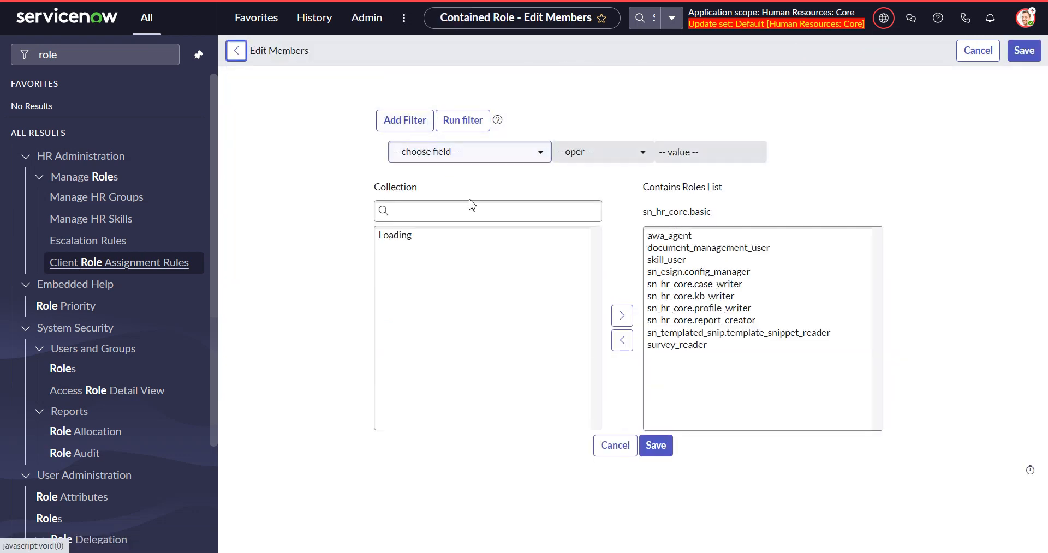
left_click(487, 211)
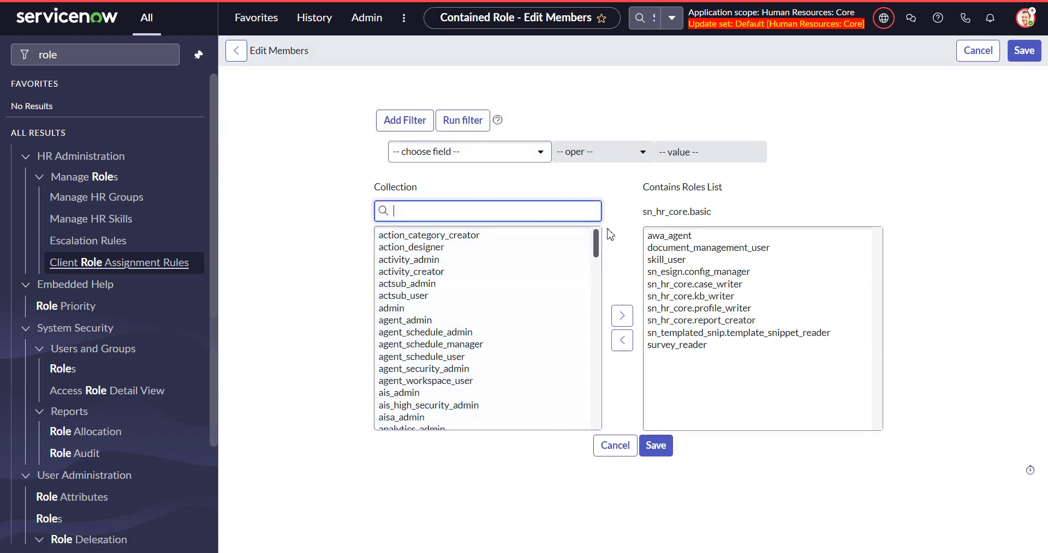
type("template_")
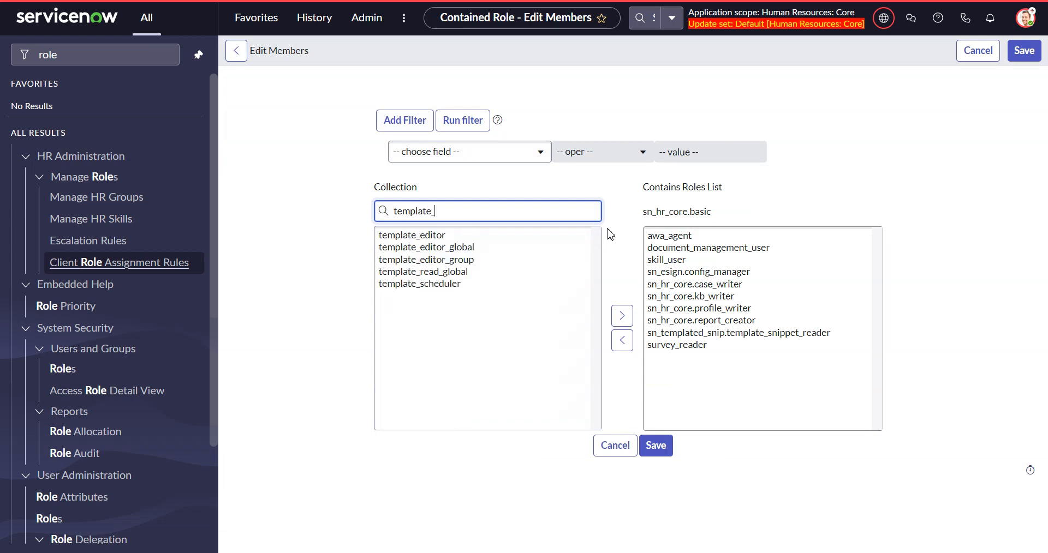
left_click(411, 235)
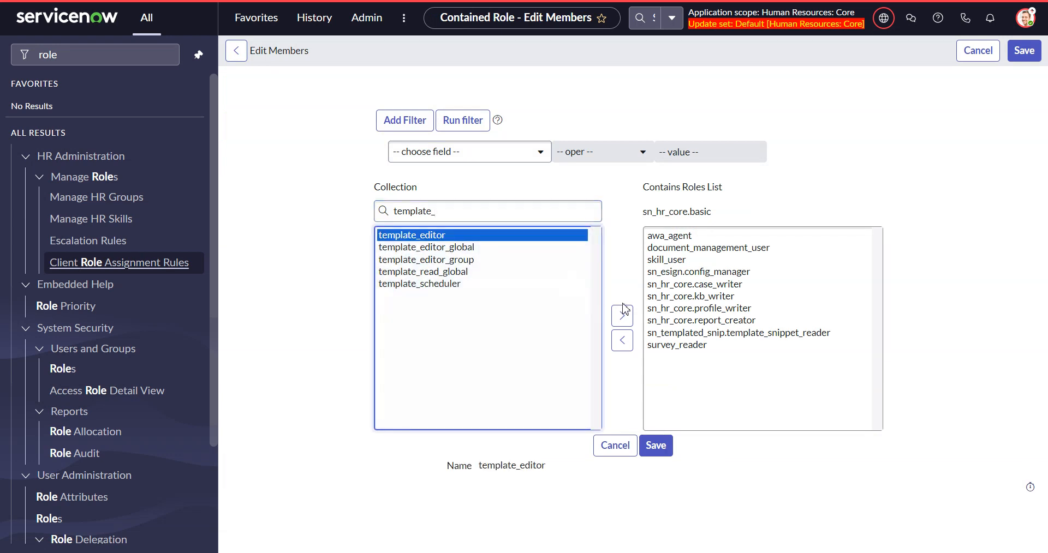
left_click(621, 314)
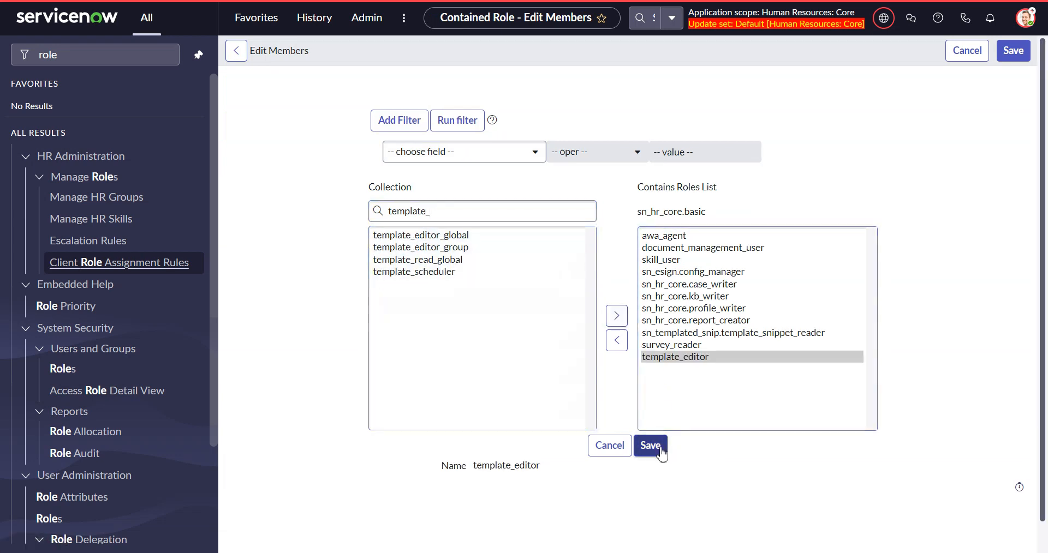
left_click(649, 445)
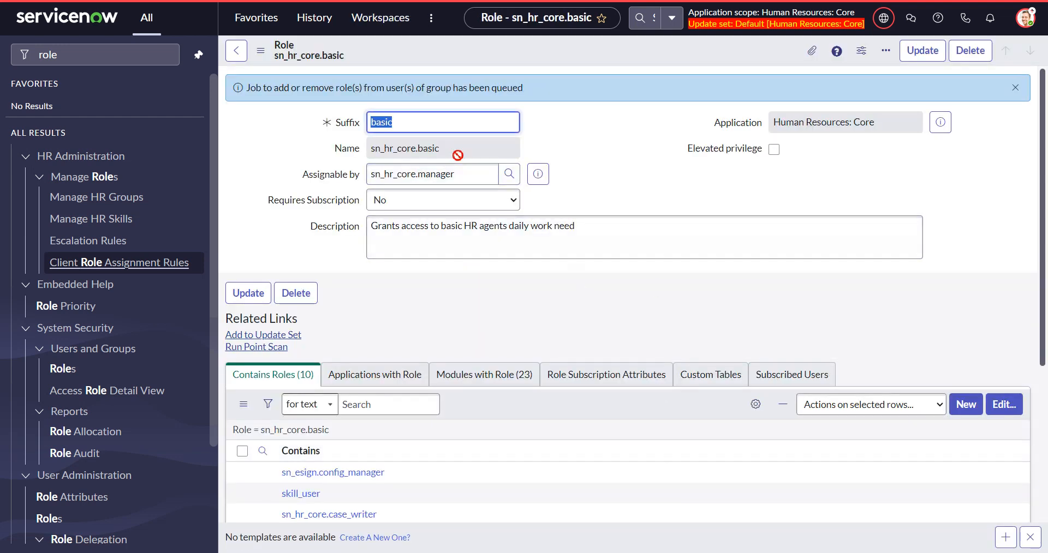
mouse_move(401, 494)
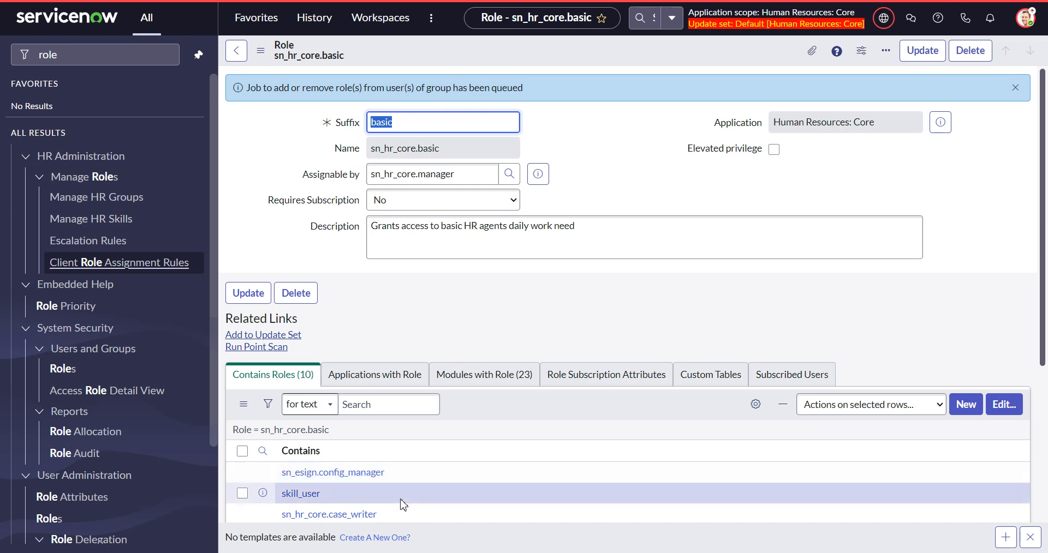
mouse_move(267, 130)
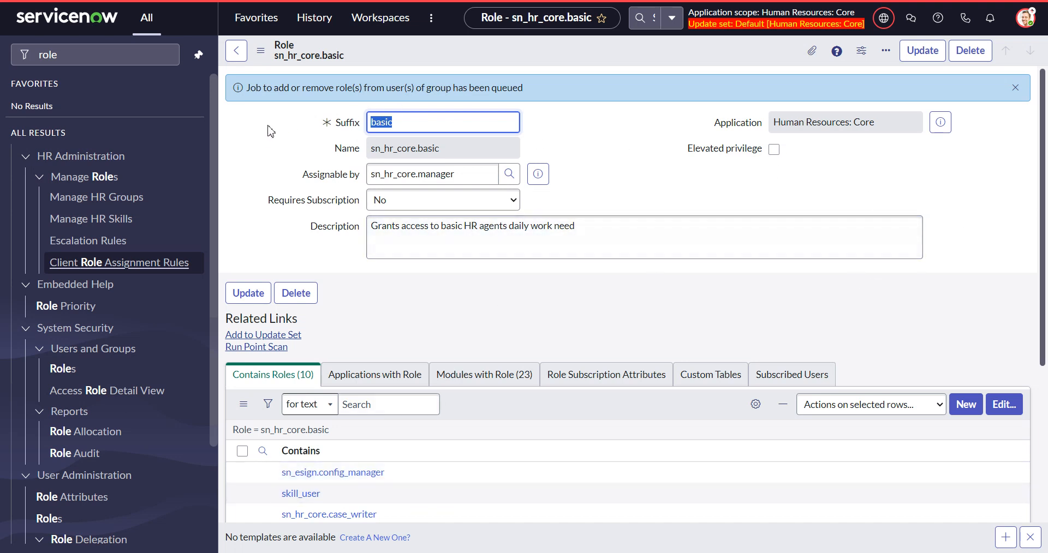
mouse_move(273, 106)
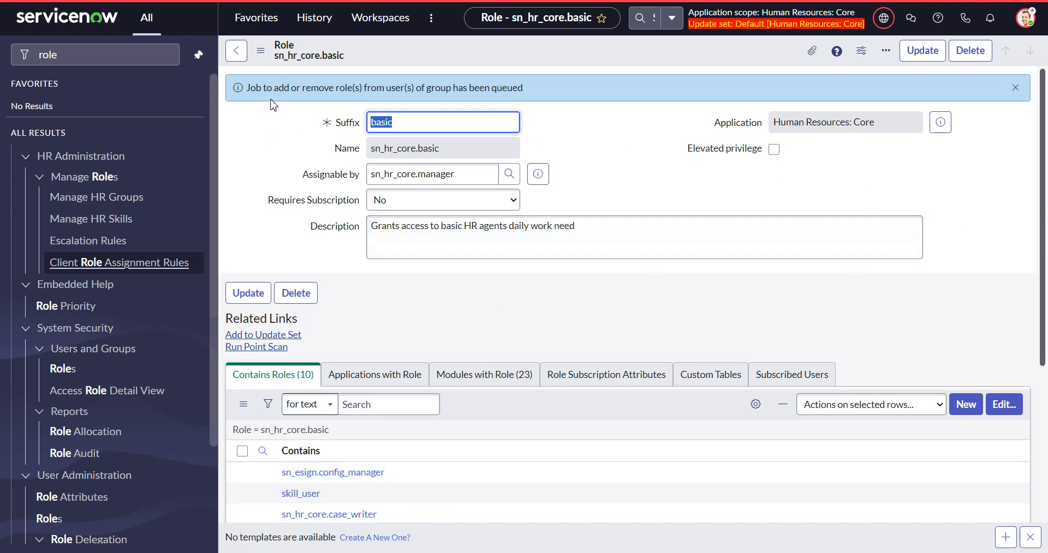
From Access Controls, open the table-level sn_hr_core_case_talent_management save_as_template rule.
left_click(94, 55)
type("acl")
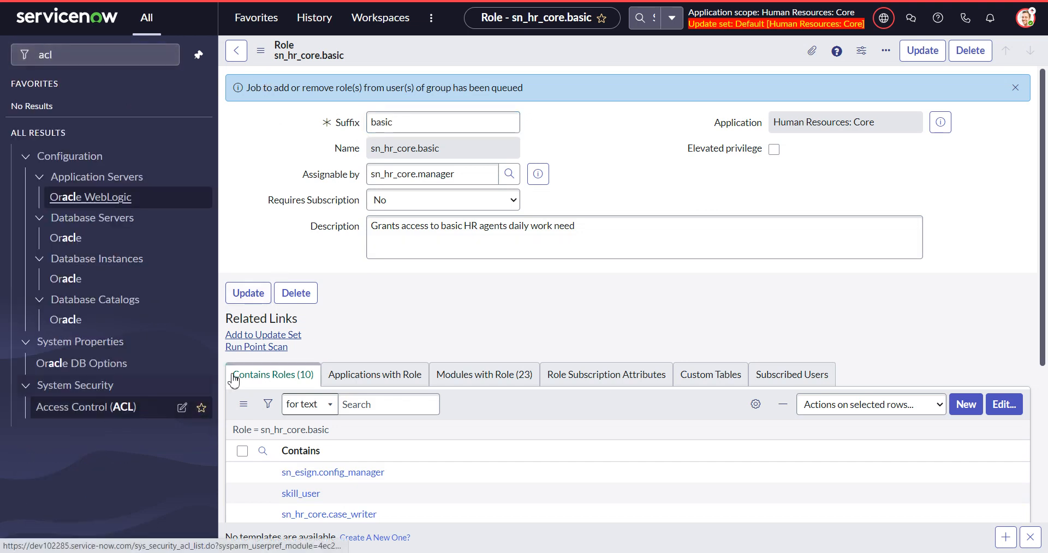
left_click(85, 407)
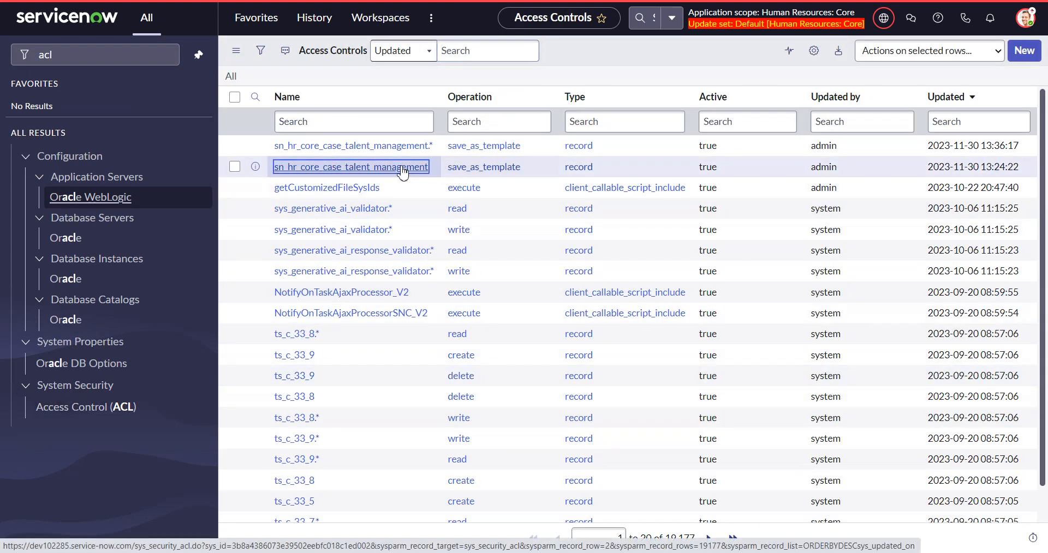
left_click(352, 166)
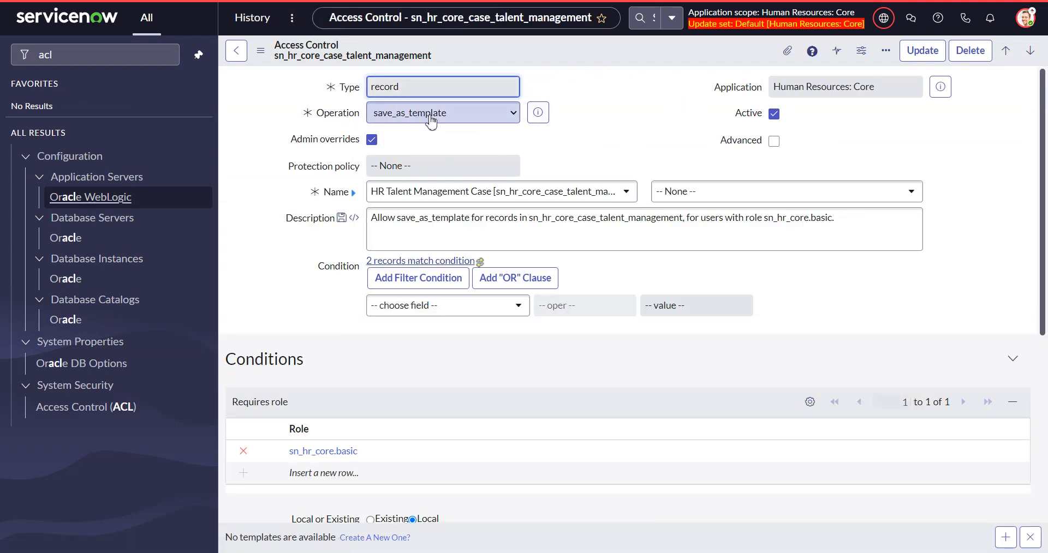
mouse_move(844, 108)
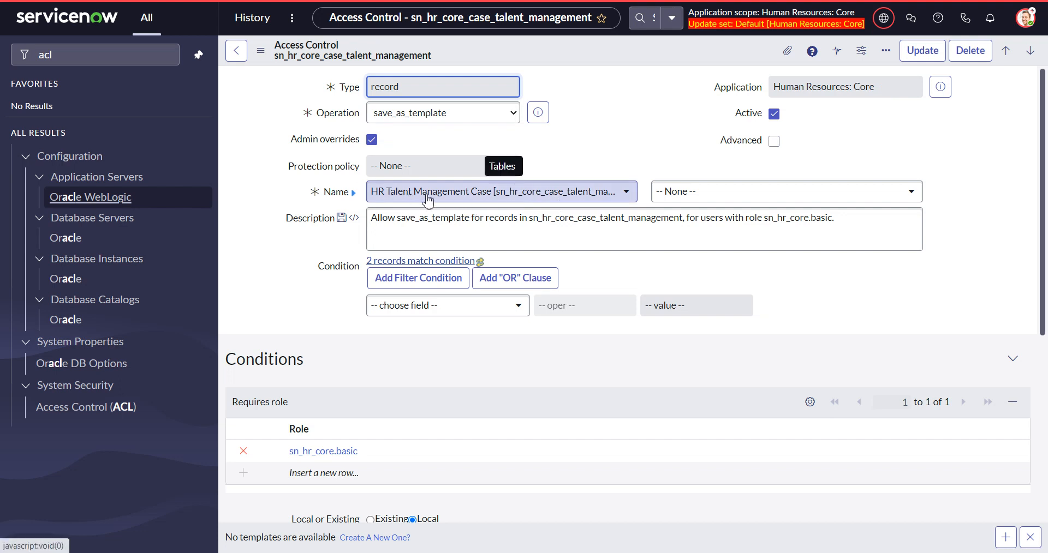
mouse_move(460, 202)
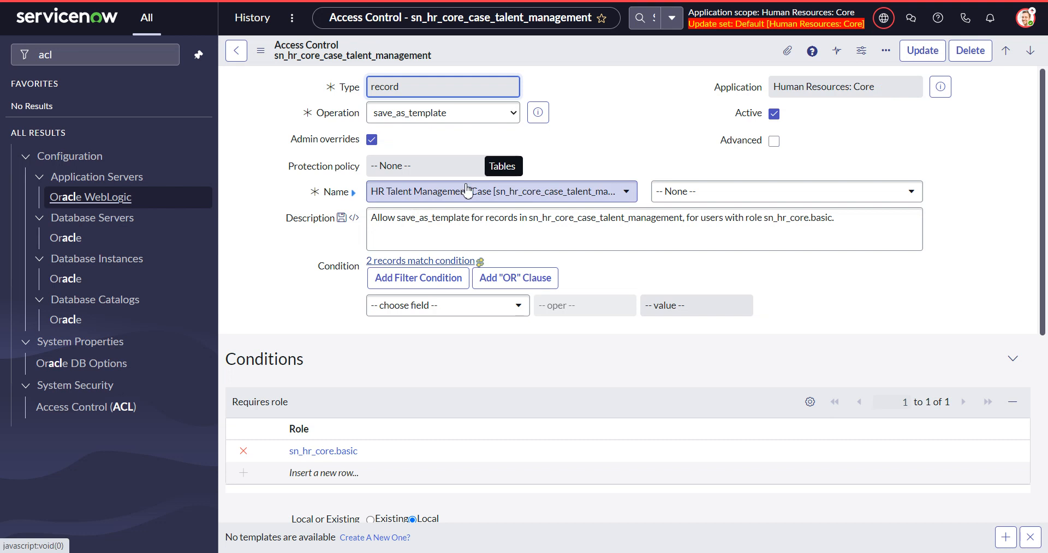
mouse_move(404, 144)
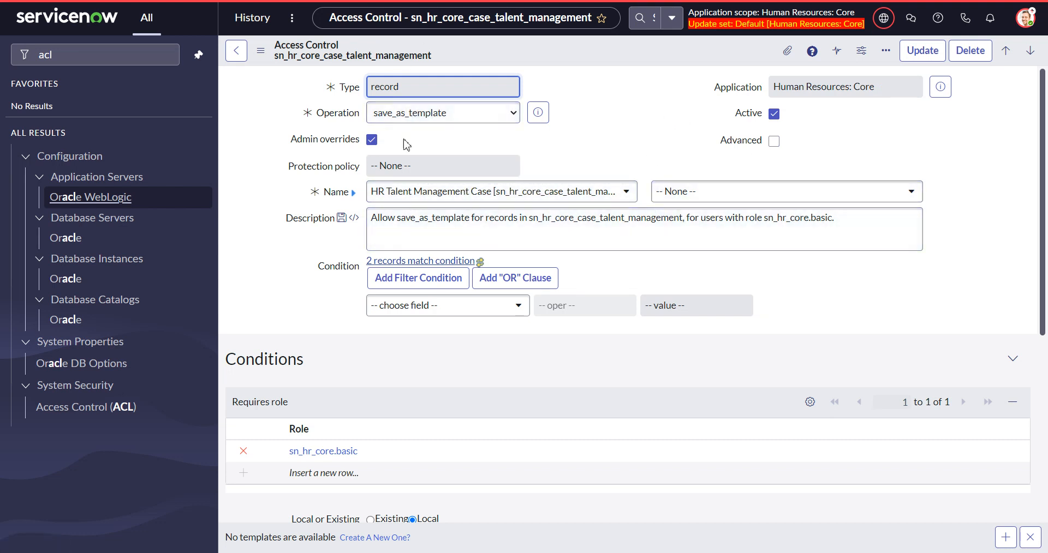
mouse_move(702, 200)
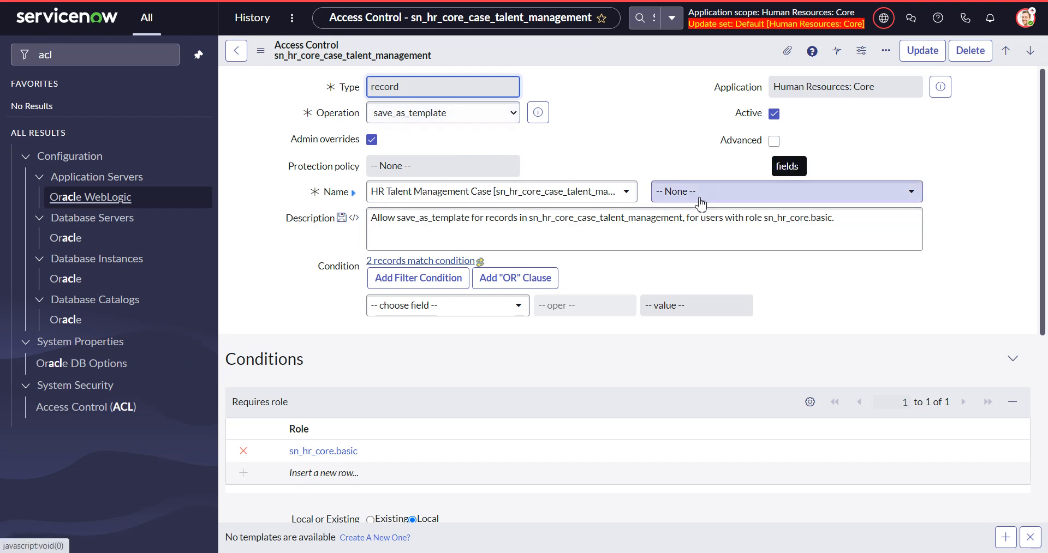
mouse_move(290, 550)
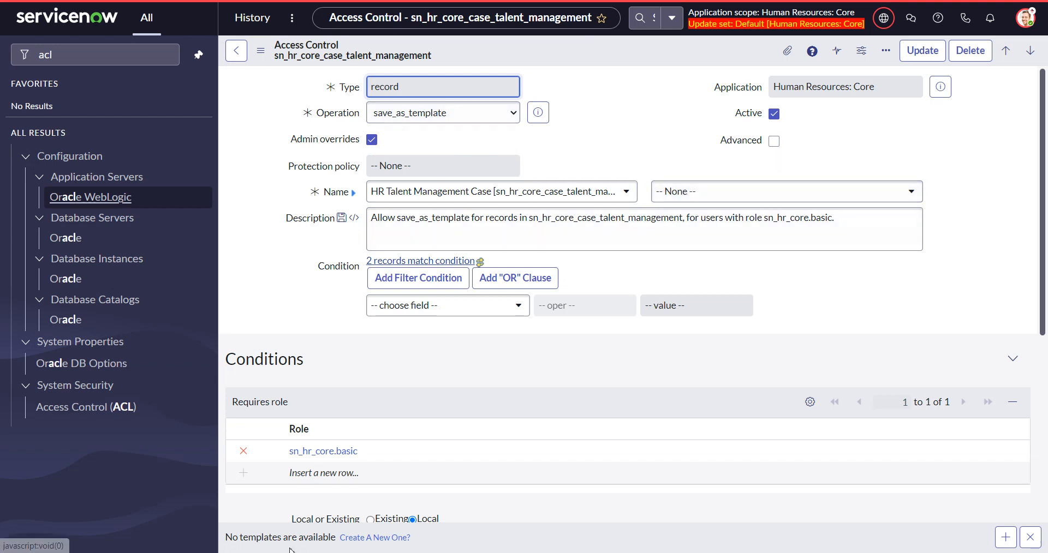
mouse_move(323, 451)
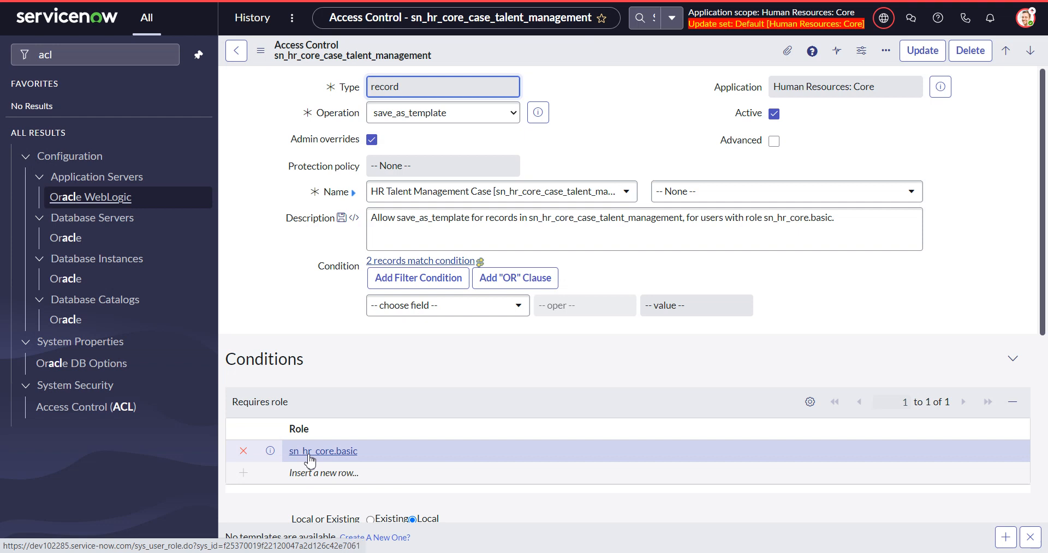
mouse_move(793, 290)
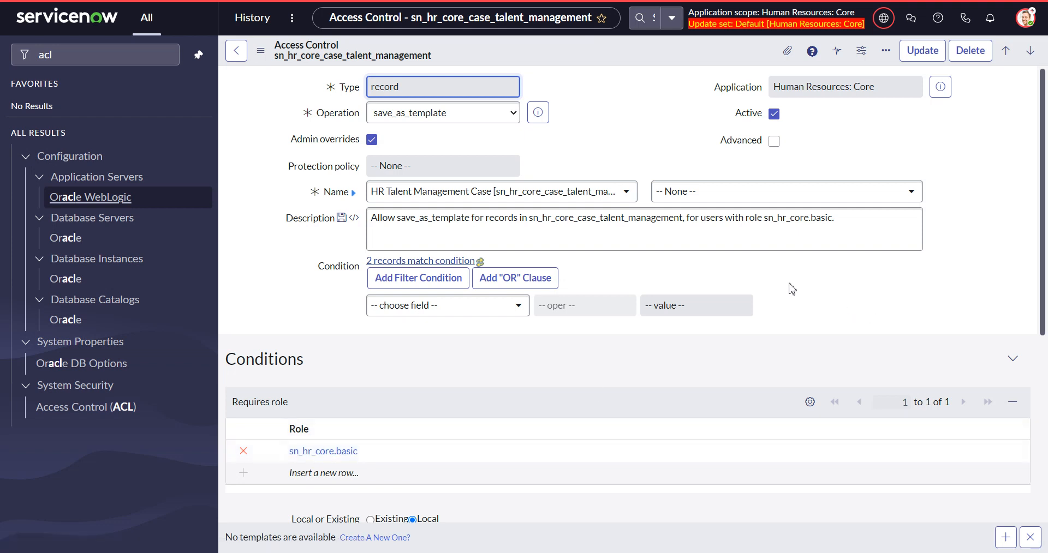
mouse_move(466, 201)
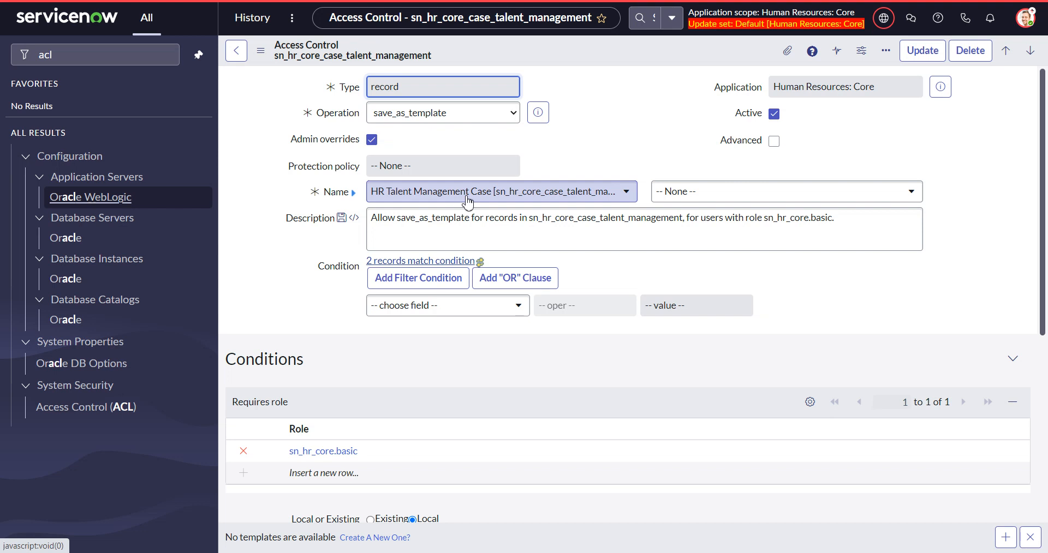
mouse_move(510, 200)
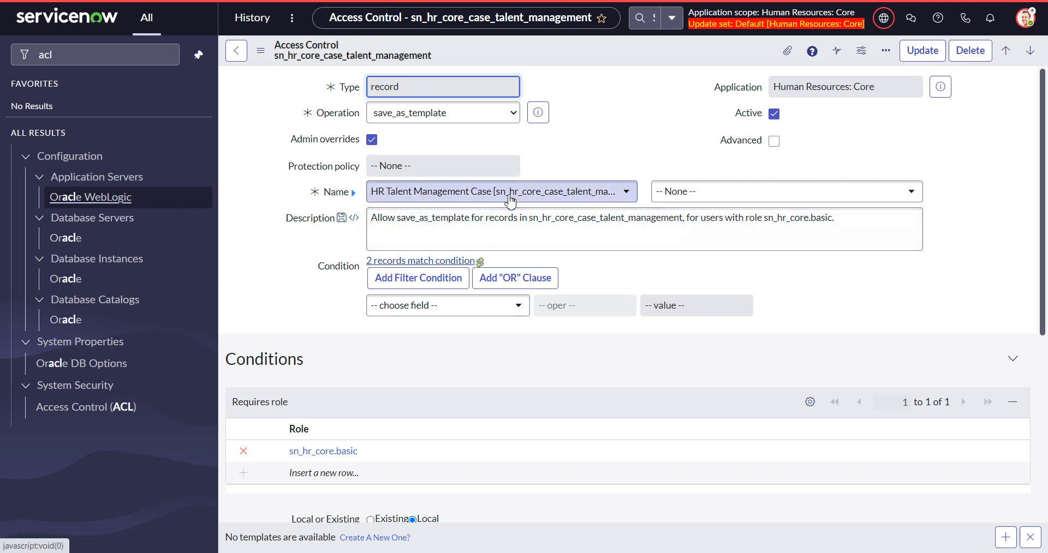
mouse_move(538, 183)
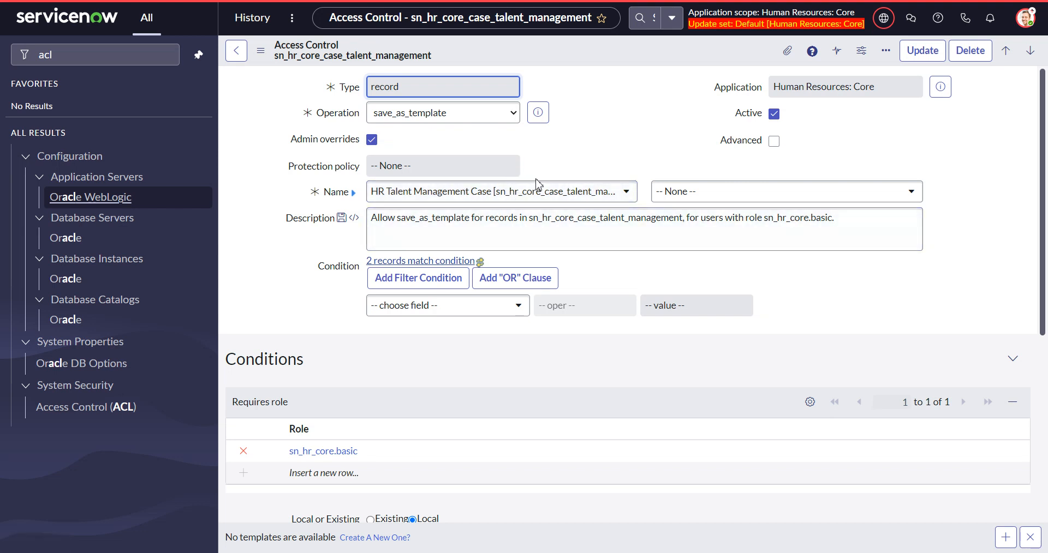
mouse_move(550, 196)
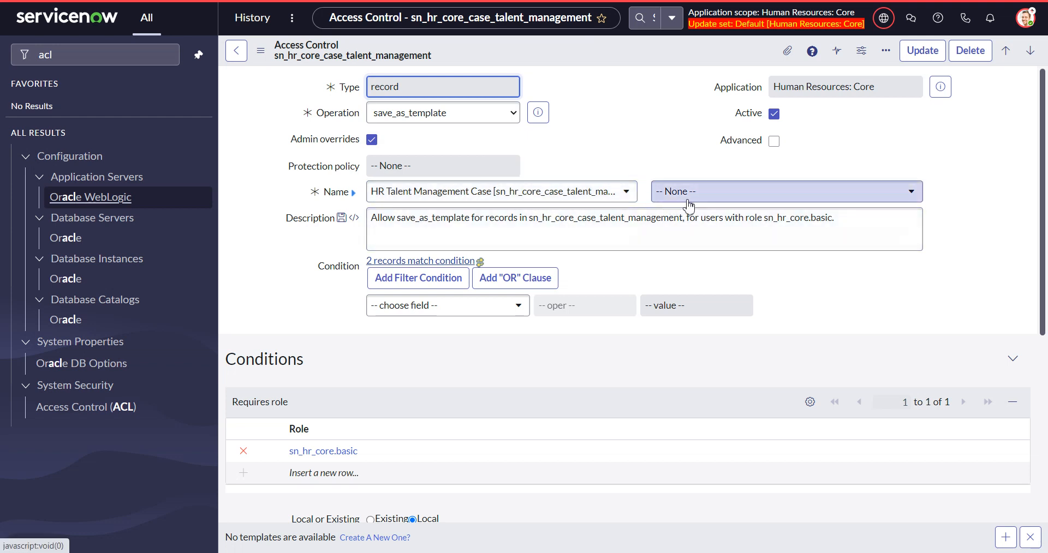
mouse_move(744, 285)
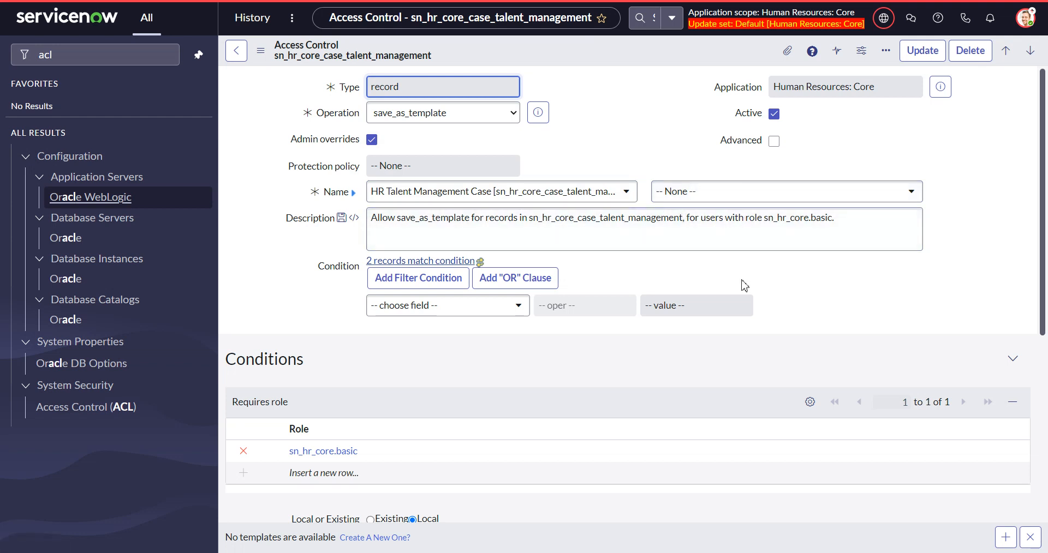
mouse_move(428, 191)
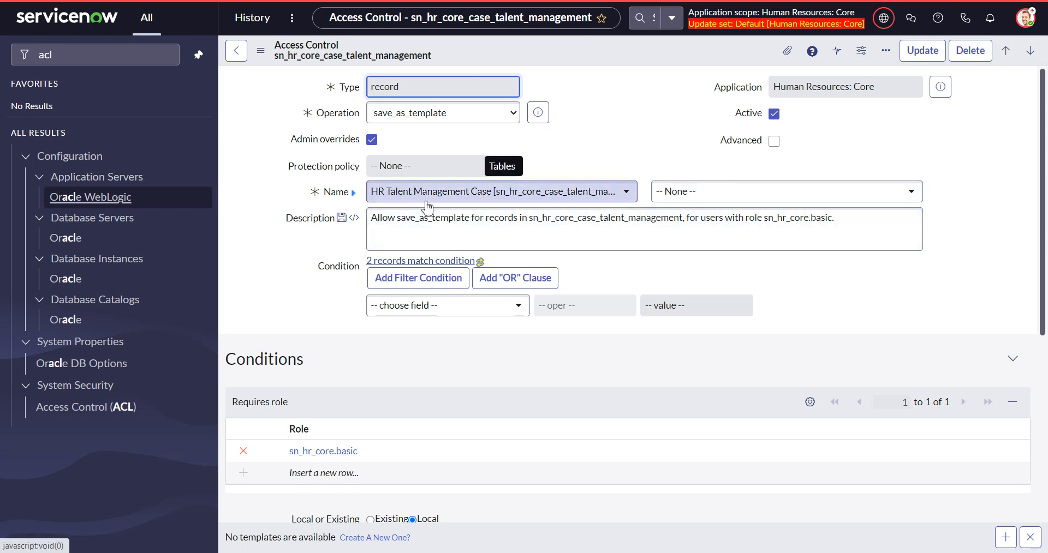
mouse_move(440, 201)
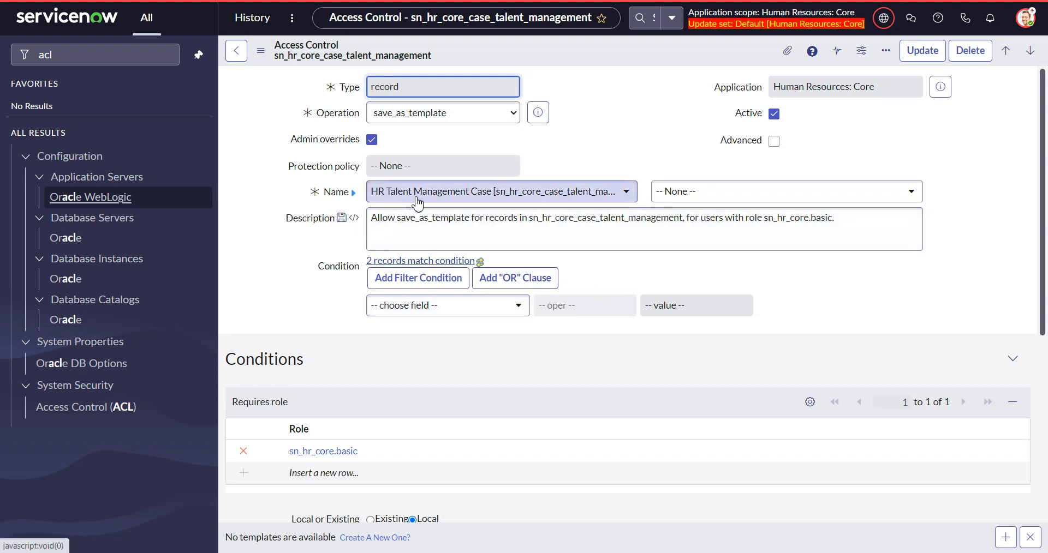
mouse_move(417, 205)
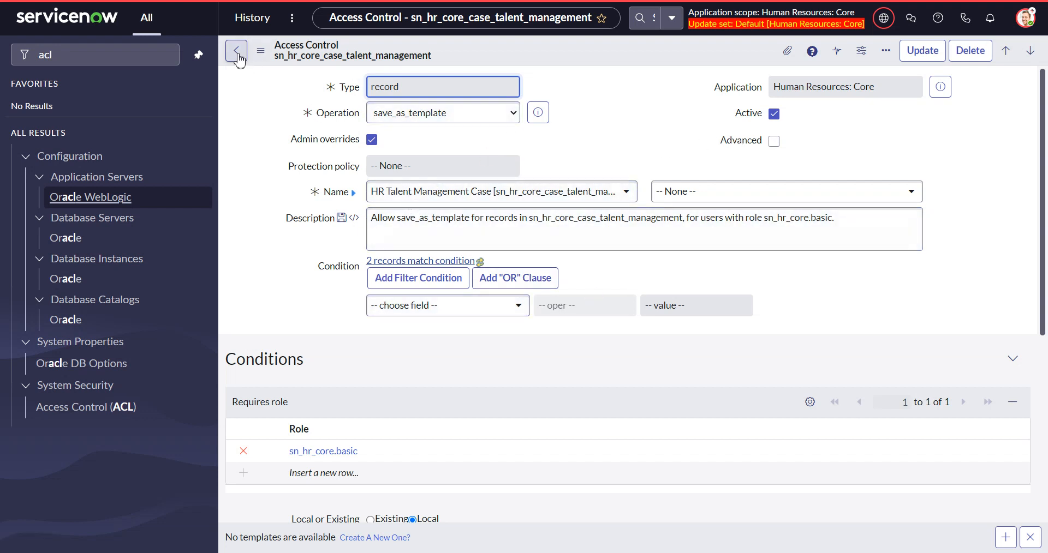
Open the field-level sn_hr_core_case_talent_management.* save_as_template ACL requiring sn_hr_core.basic.
left_click(236, 50)
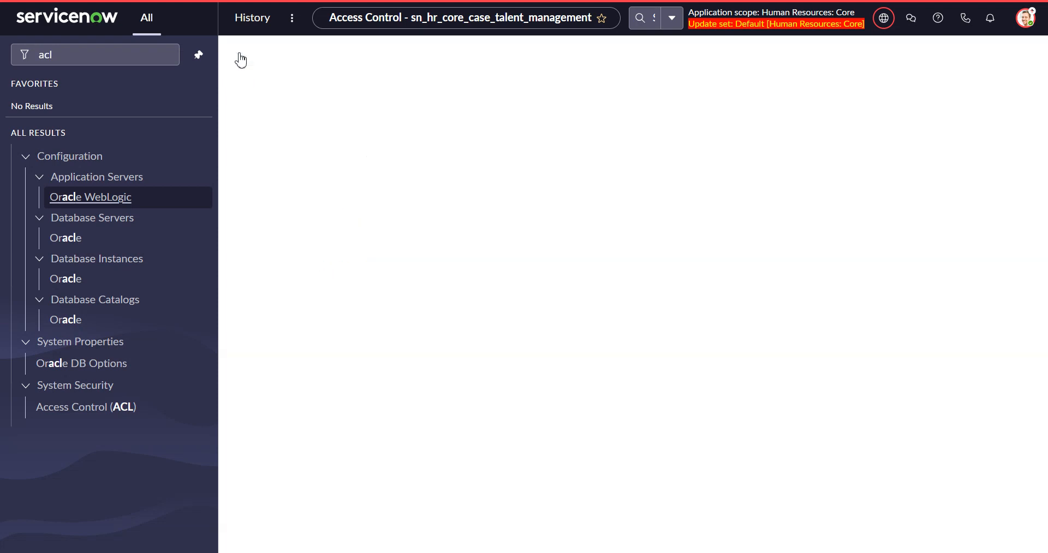
left_click(86, 407)
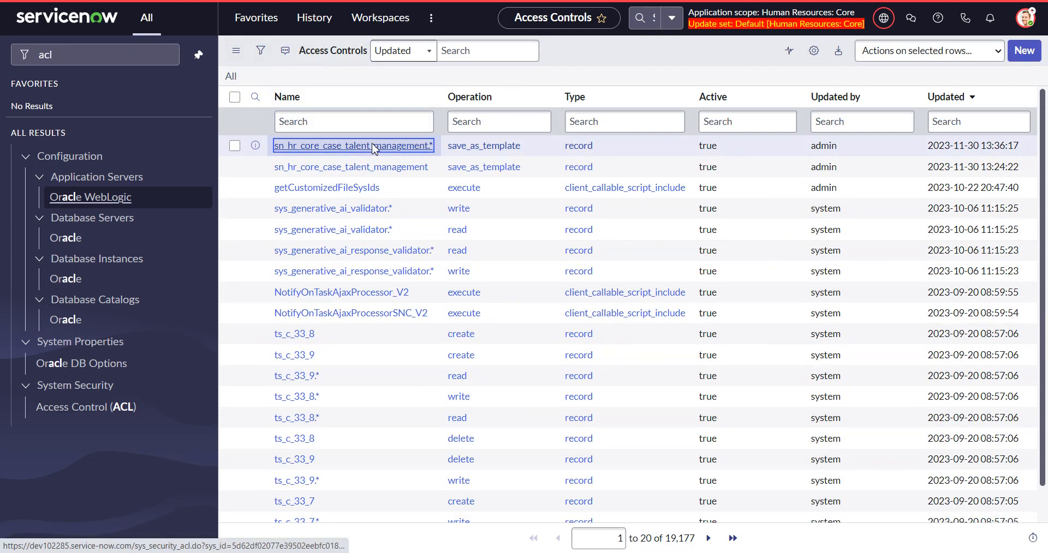
left_click(353, 145)
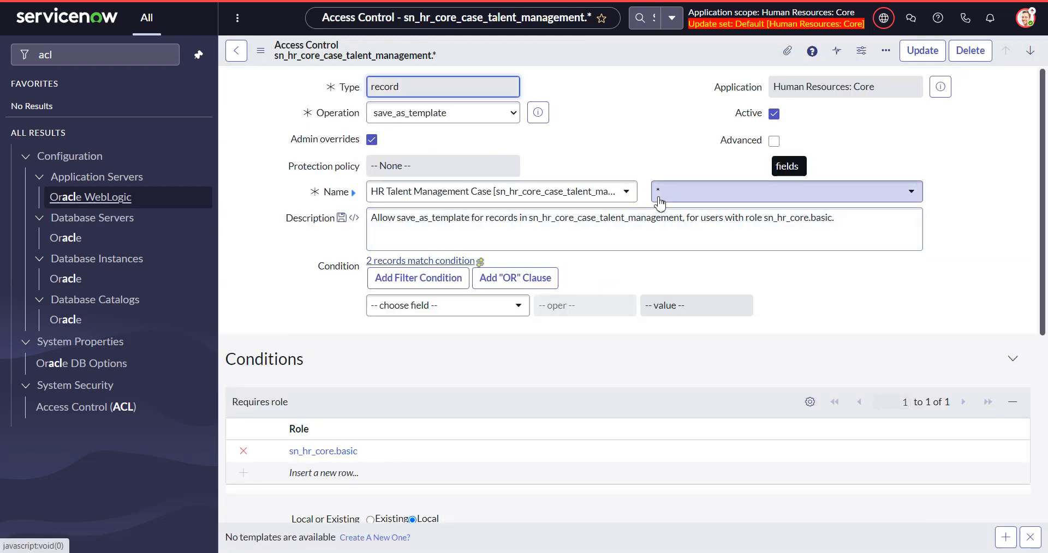
mouse_move(670, 199)
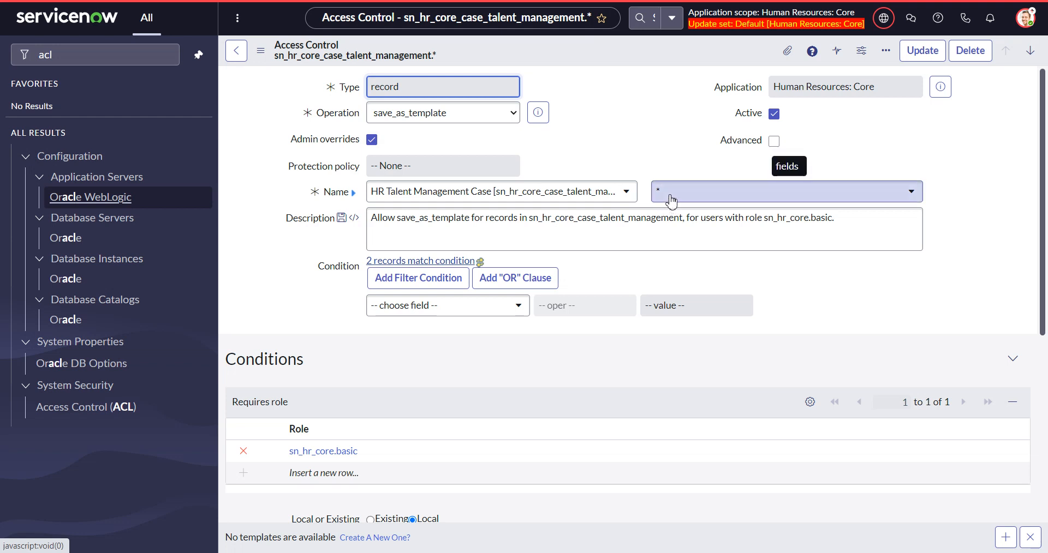
mouse_move(698, 202)
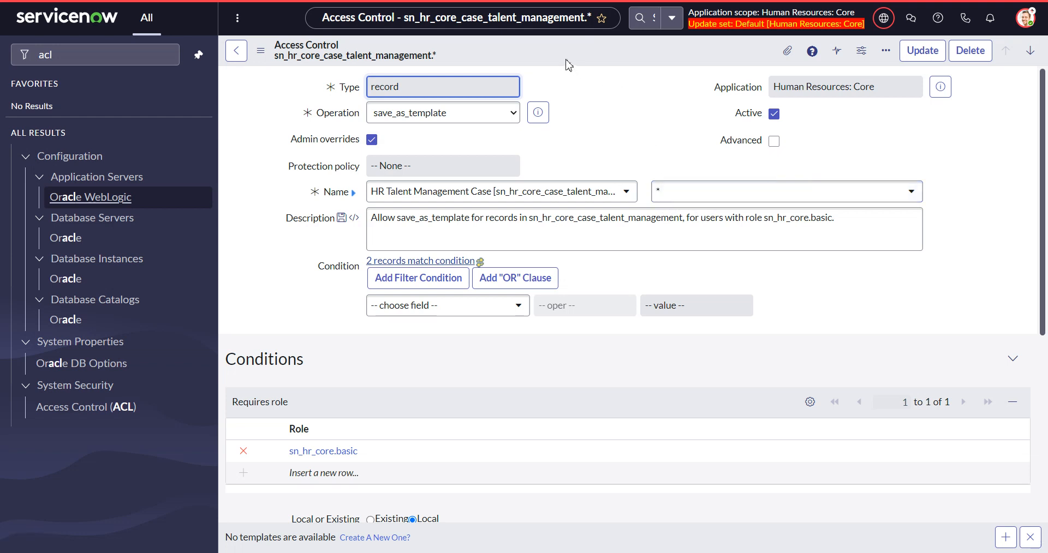
mouse_move(612, 95)
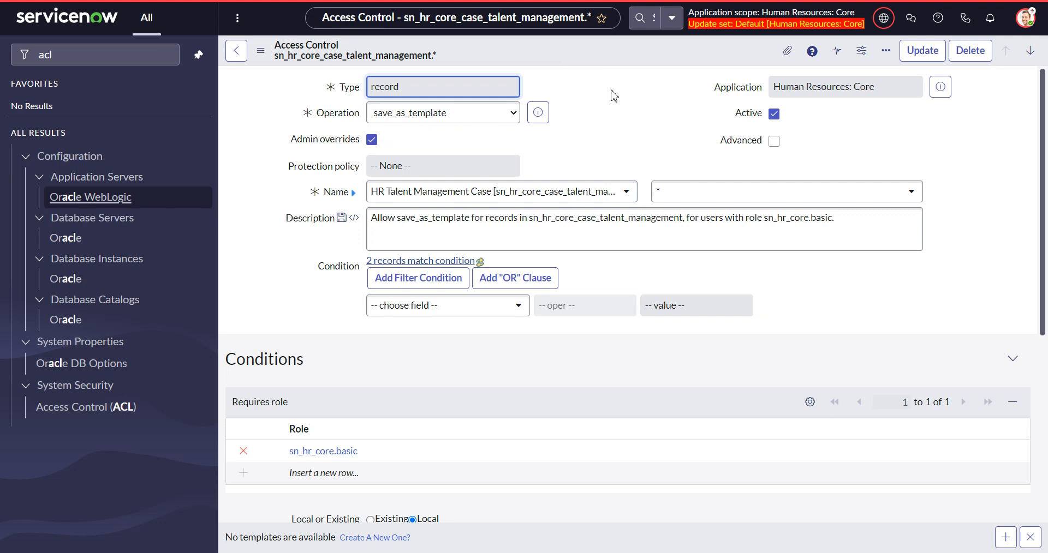
left_click(323, 451)
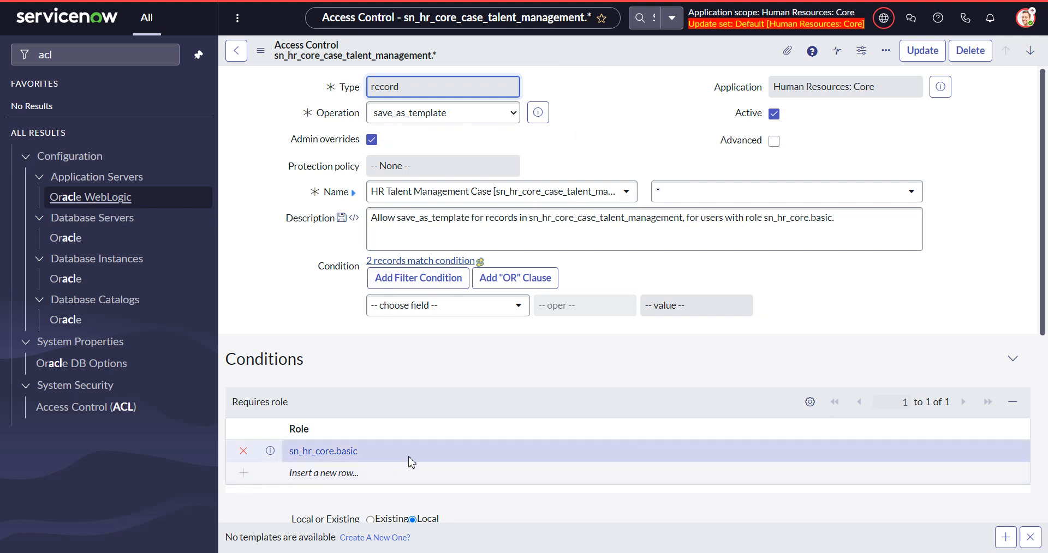
mouse_move(333, 463)
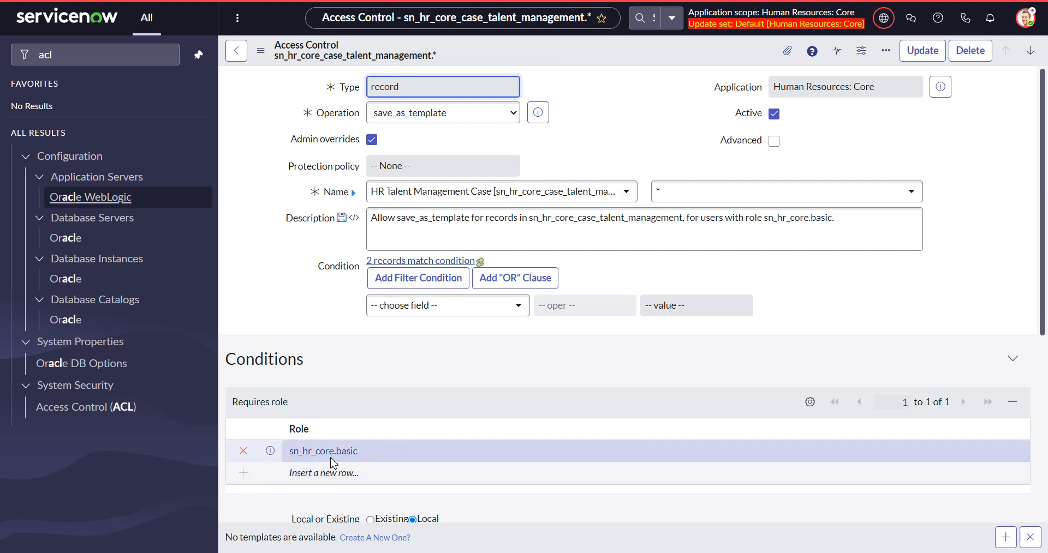
mouse_move(459, 371)
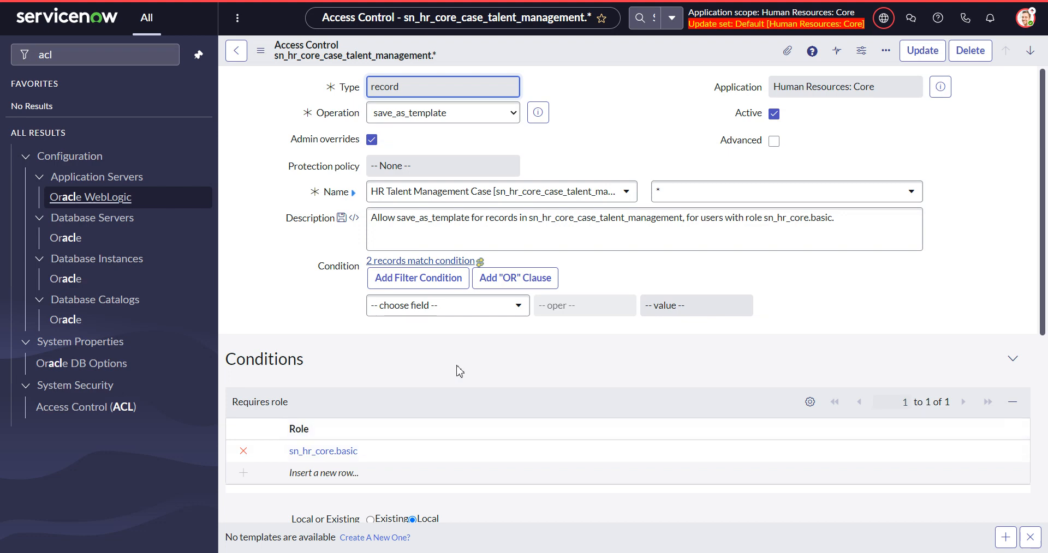
mouse_move(647, 123)
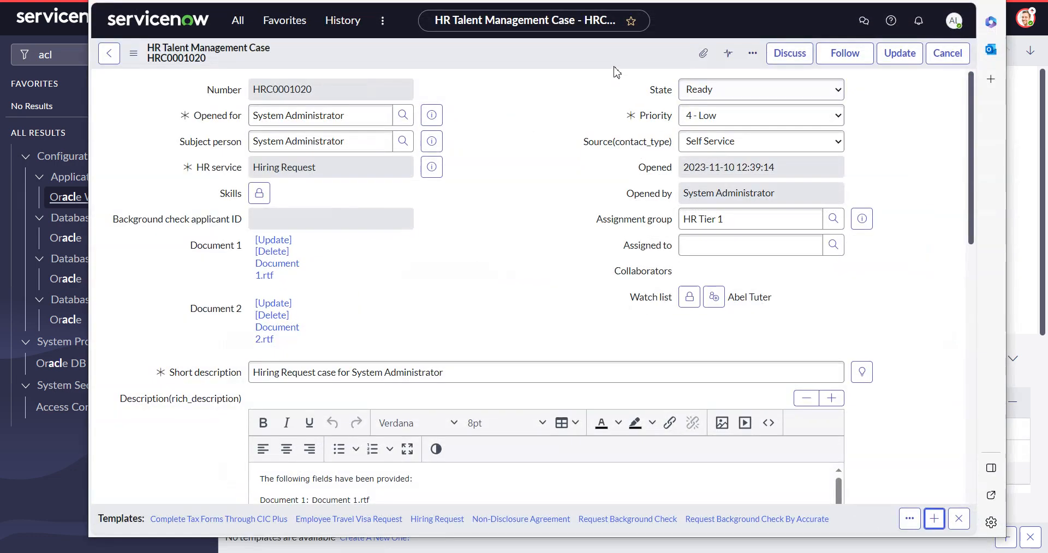
mouse_move(260, 193)
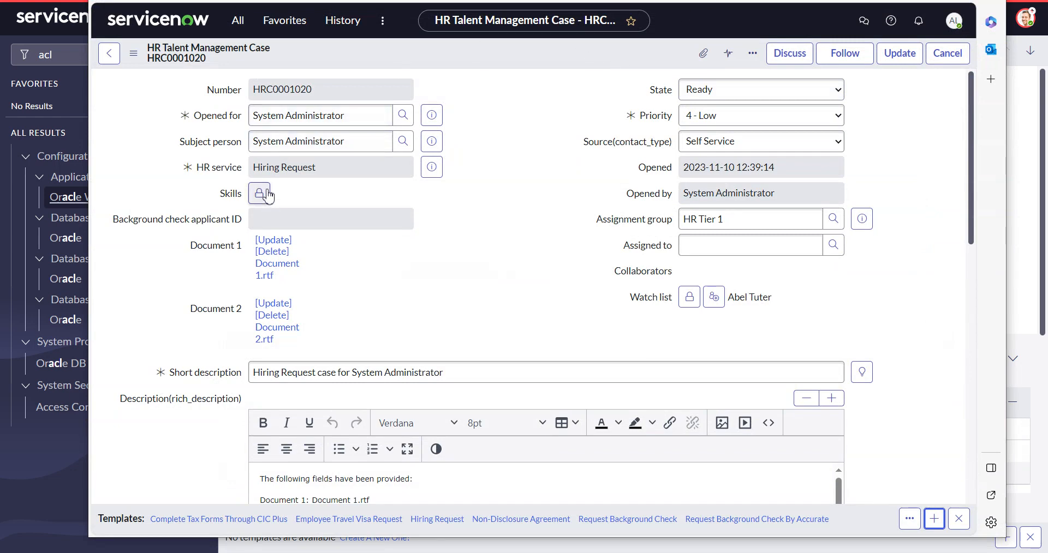
As the impersonated user, use History to bring up the HR Cases (Active = true) list.
left_click(284, 19)
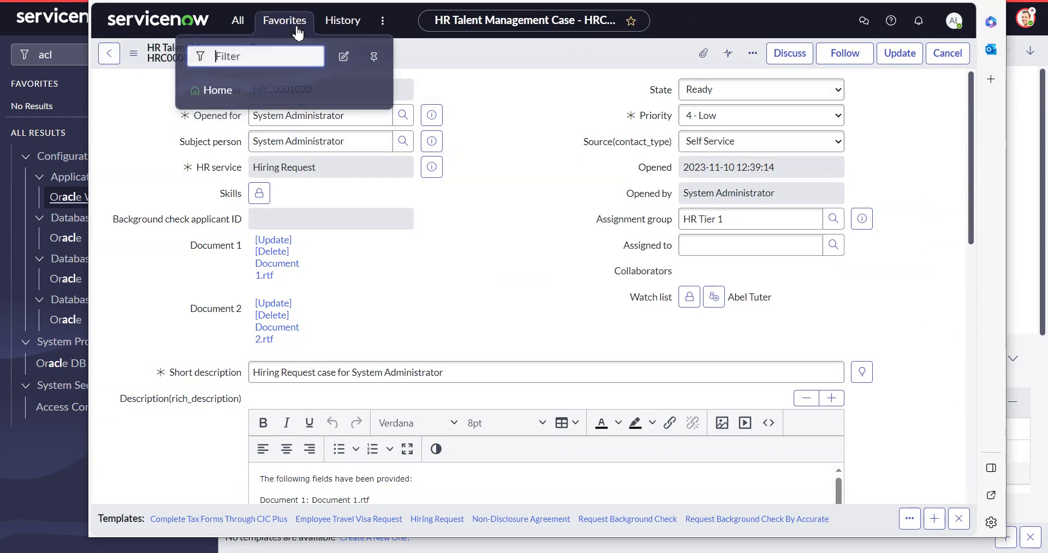
left_click(342, 20)
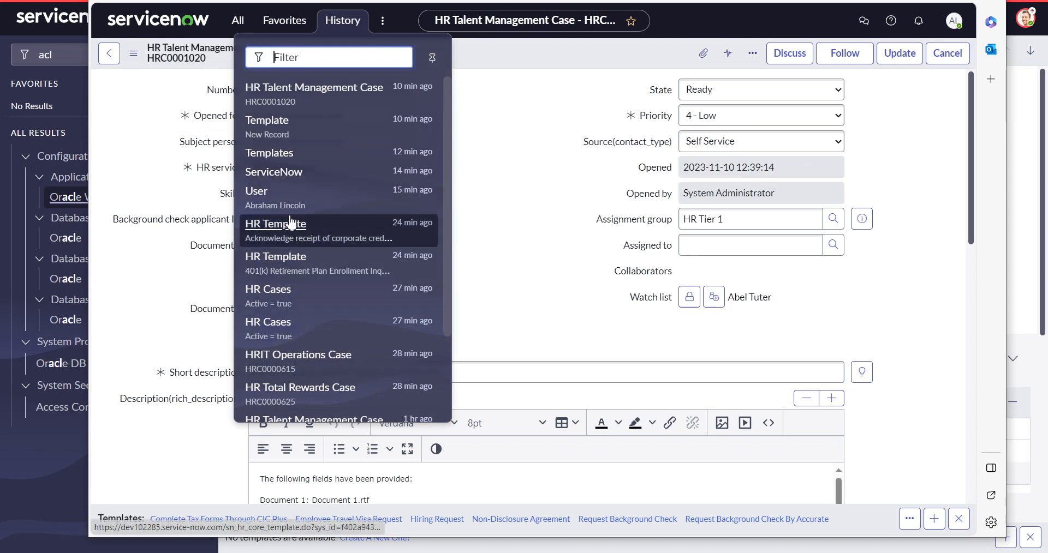
mouse_move(267, 296)
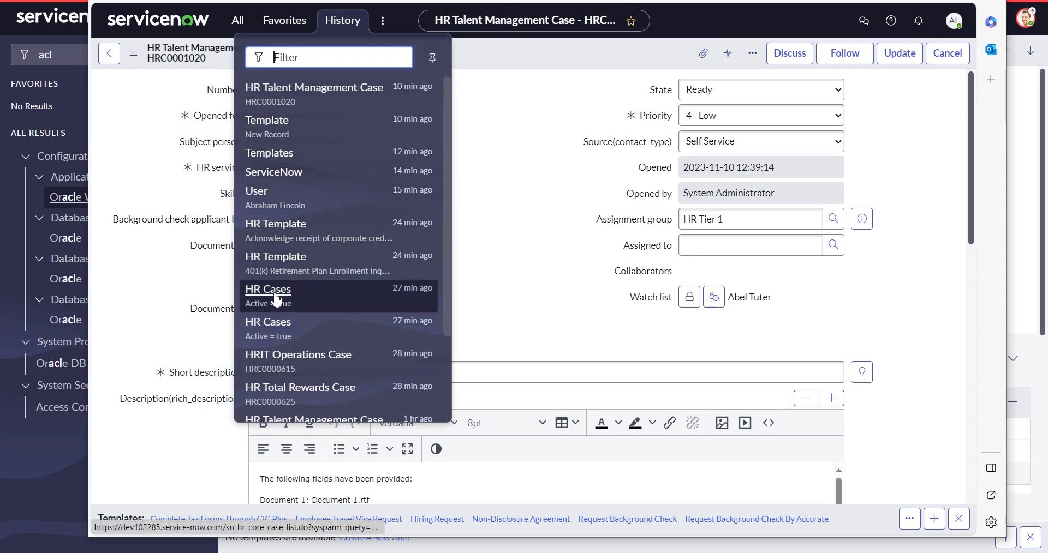
left_click(269, 296)
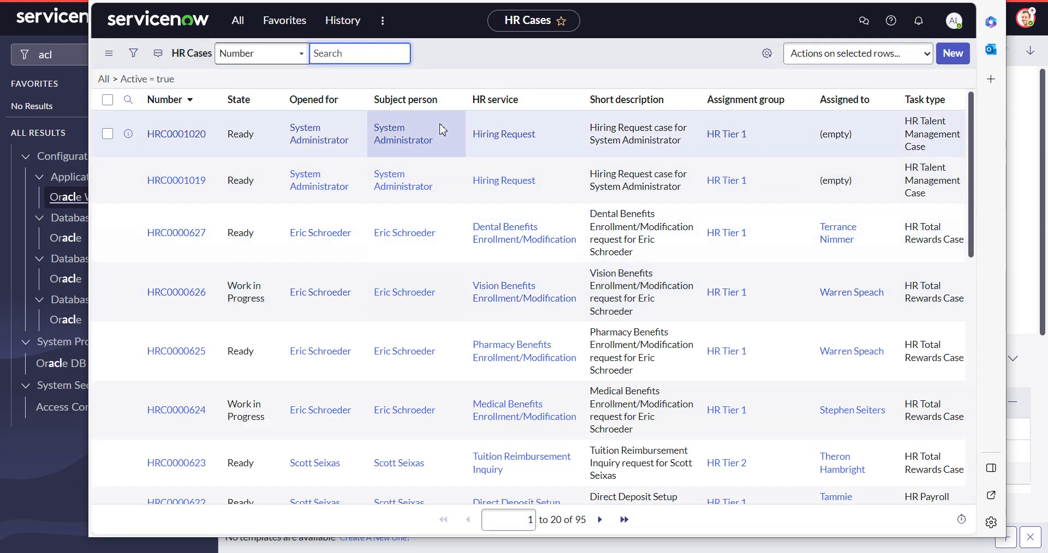
mouse_move(929, 129)
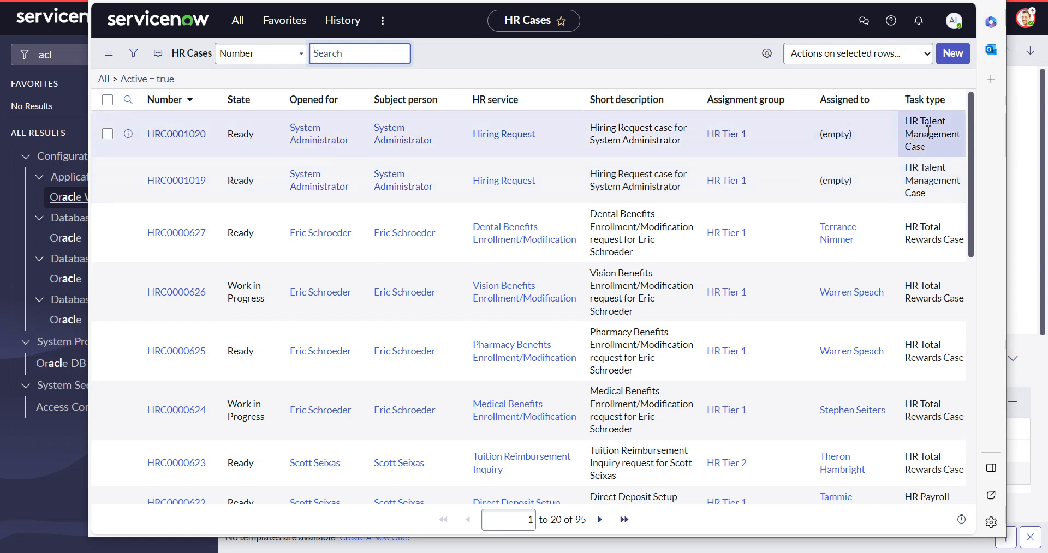
mouse_move(932, 332)
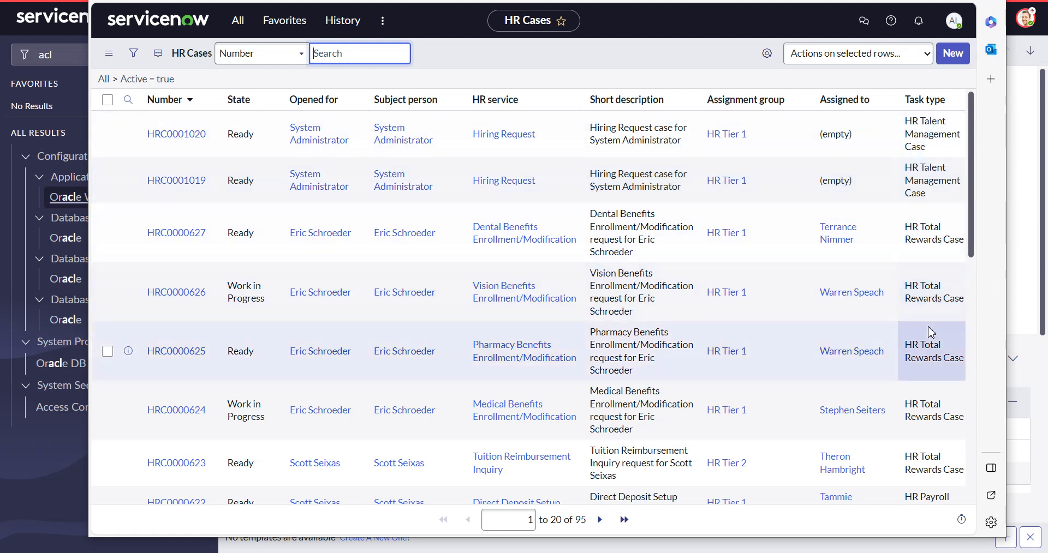
mouse_move(177, 232)
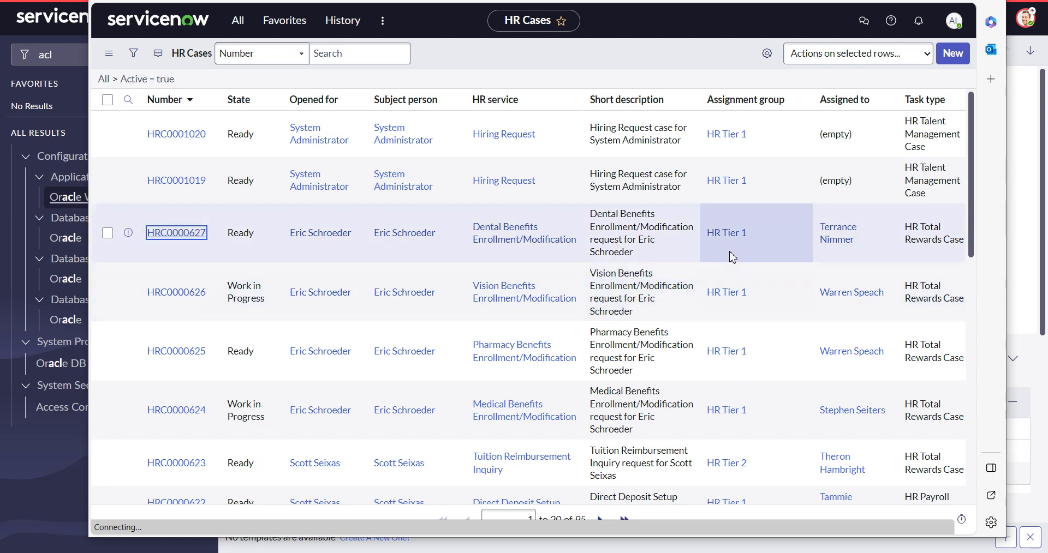
left_click(176, 233)
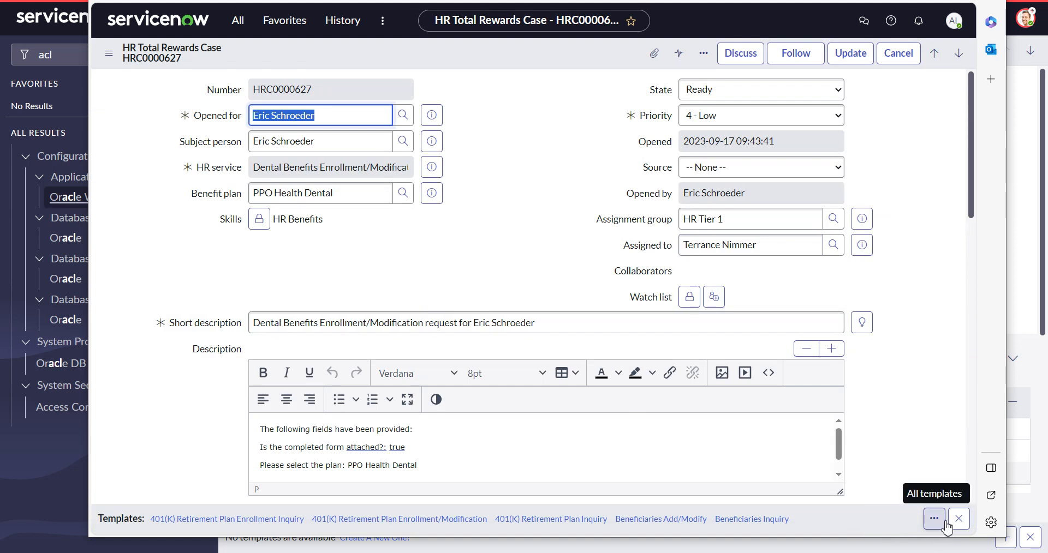
mouse_move(927, 535)
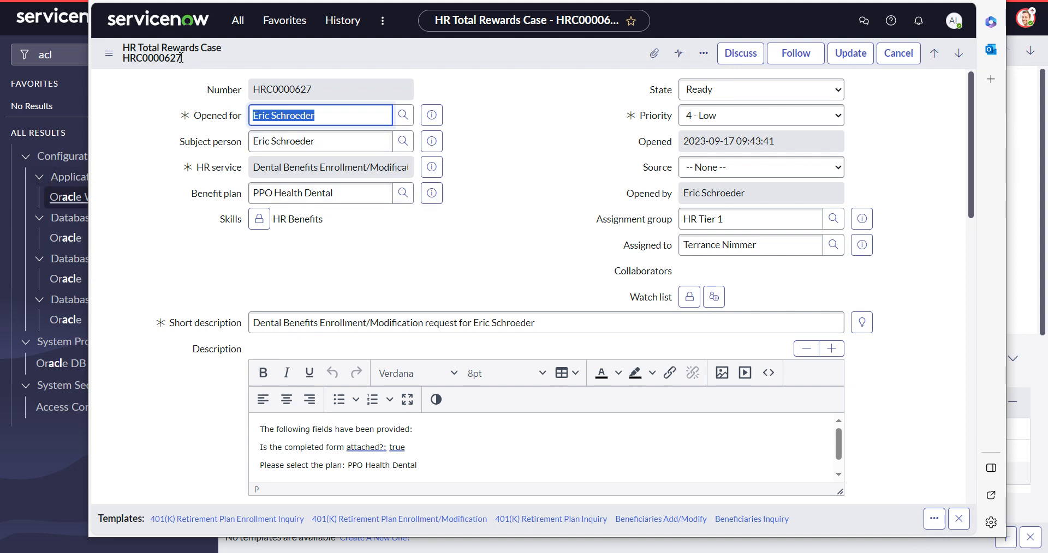
mouse_move(173, 53)
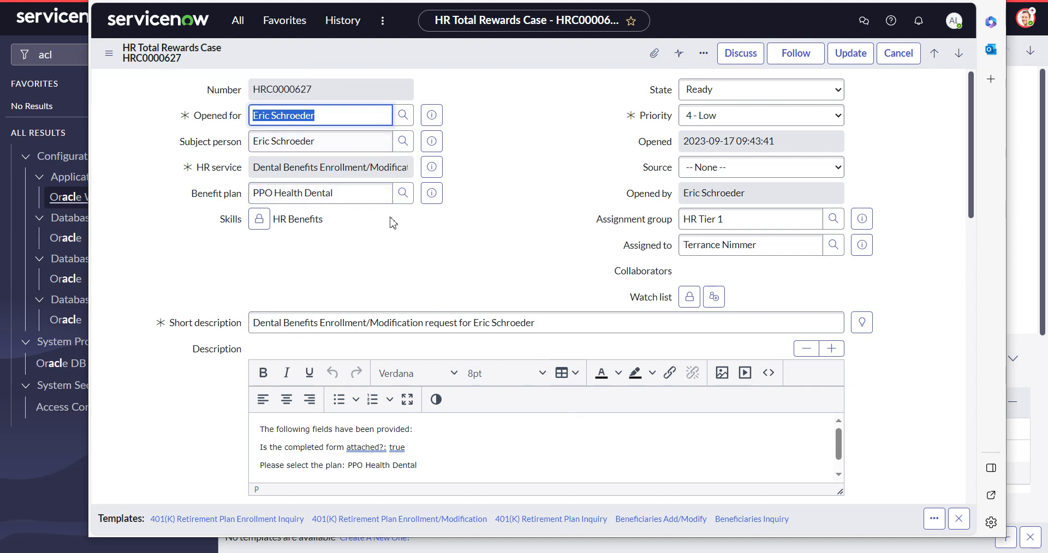
mouse_move(194, 60)
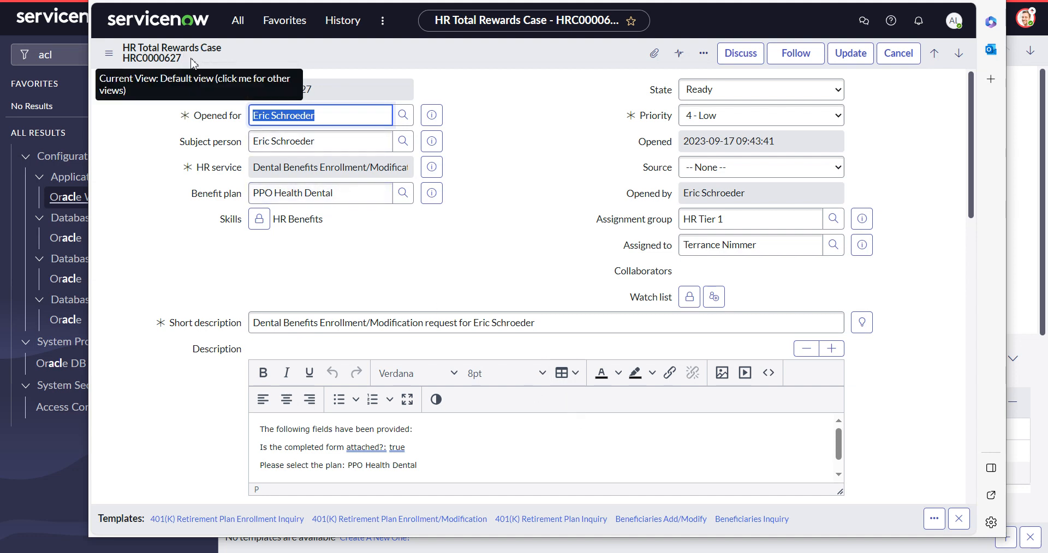
mouse_move(440, 246)
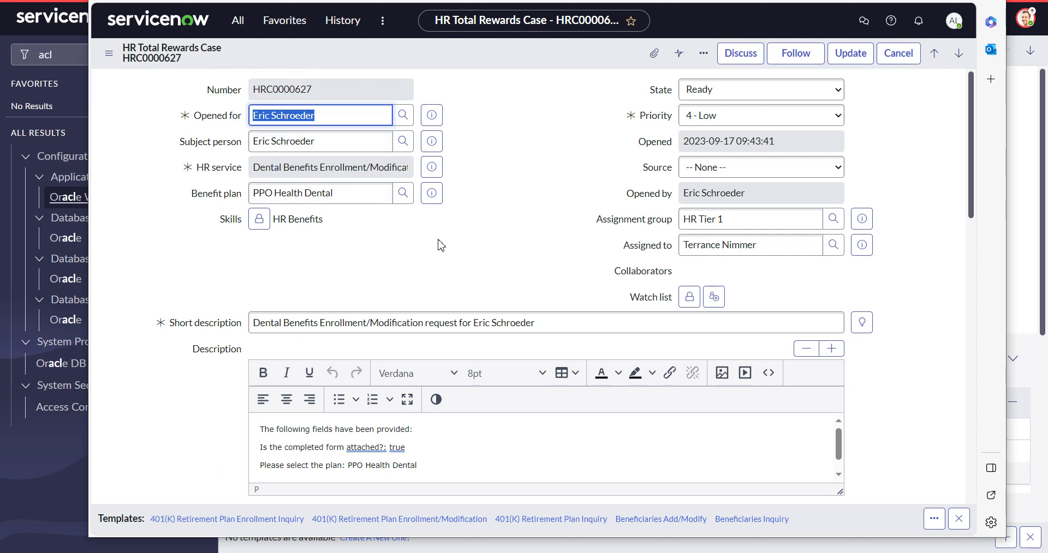
mouse_move(443, 239)
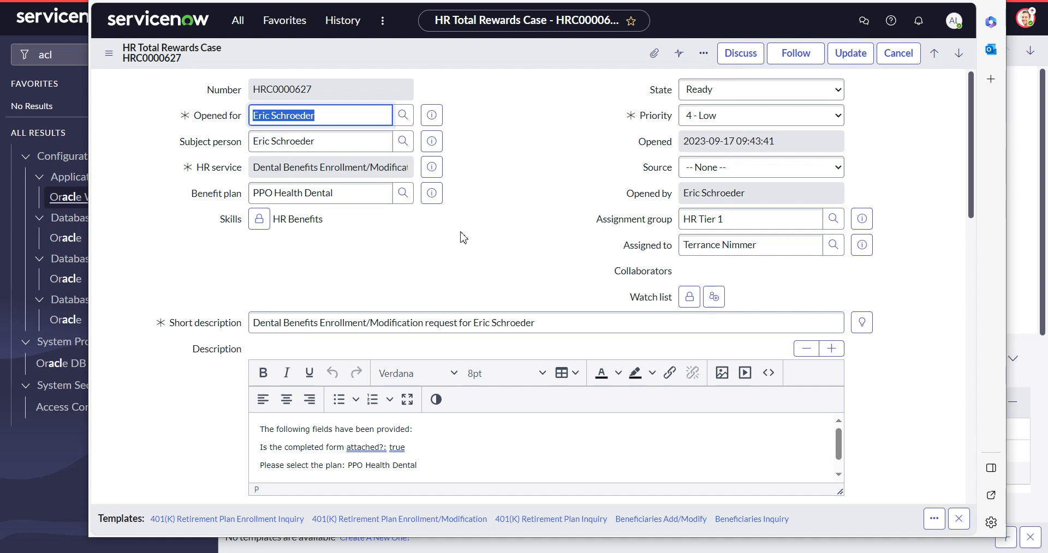
mouse_move(147, 88)
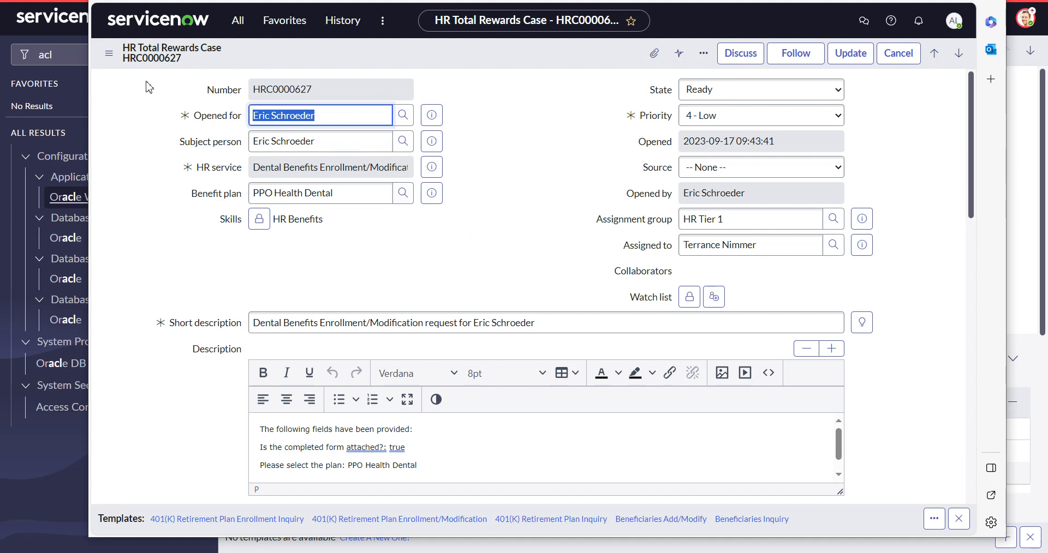